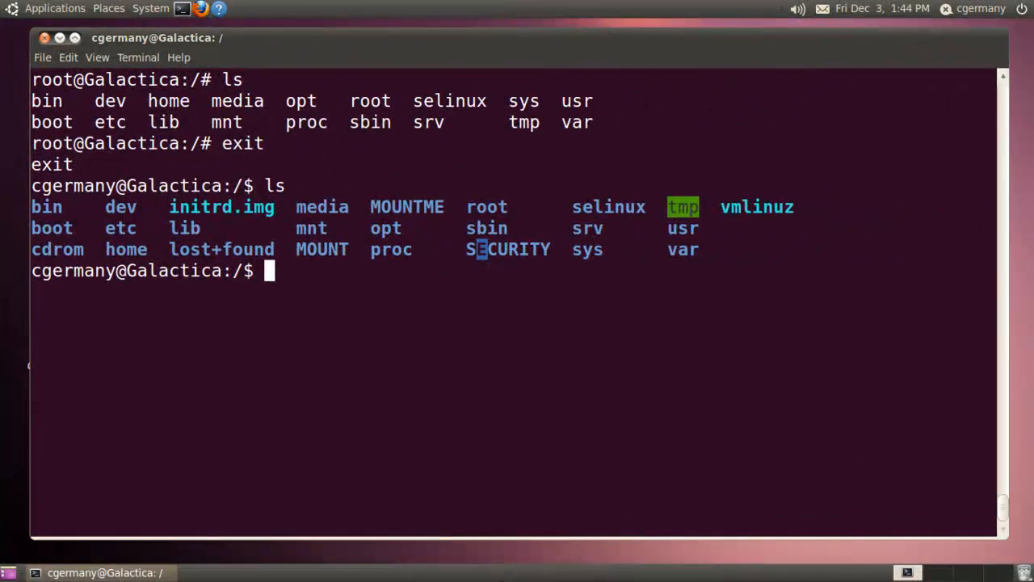
Confirm the shell is at / with pwd, list it with ls, and begin a gksudo command
text(pwd)
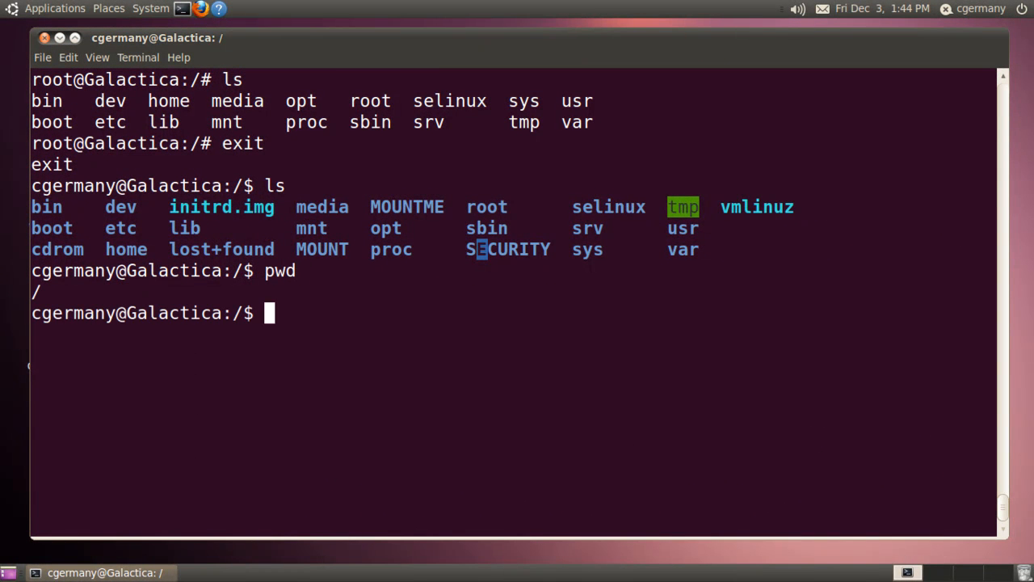
text(ls)
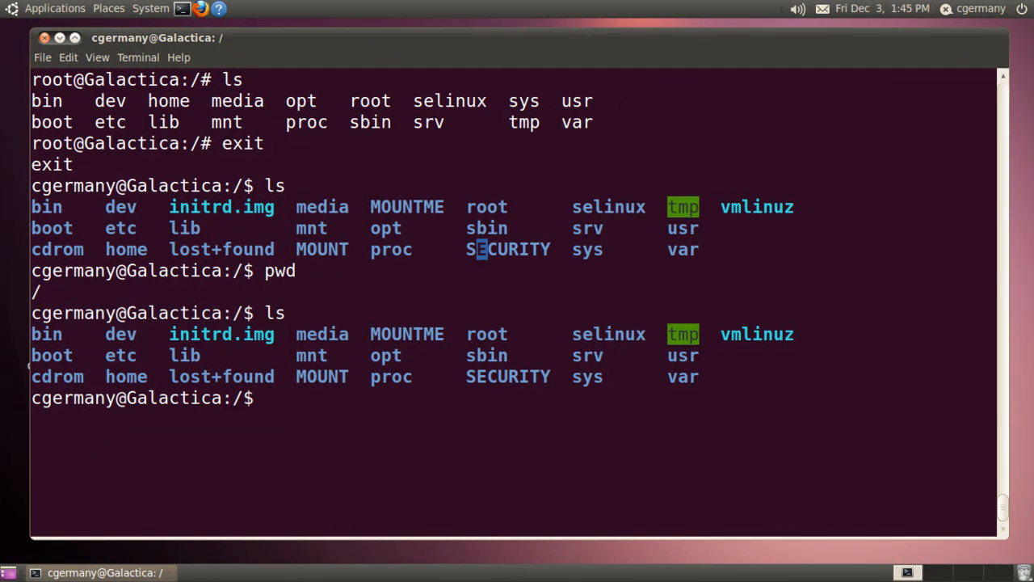
text(gksudo)
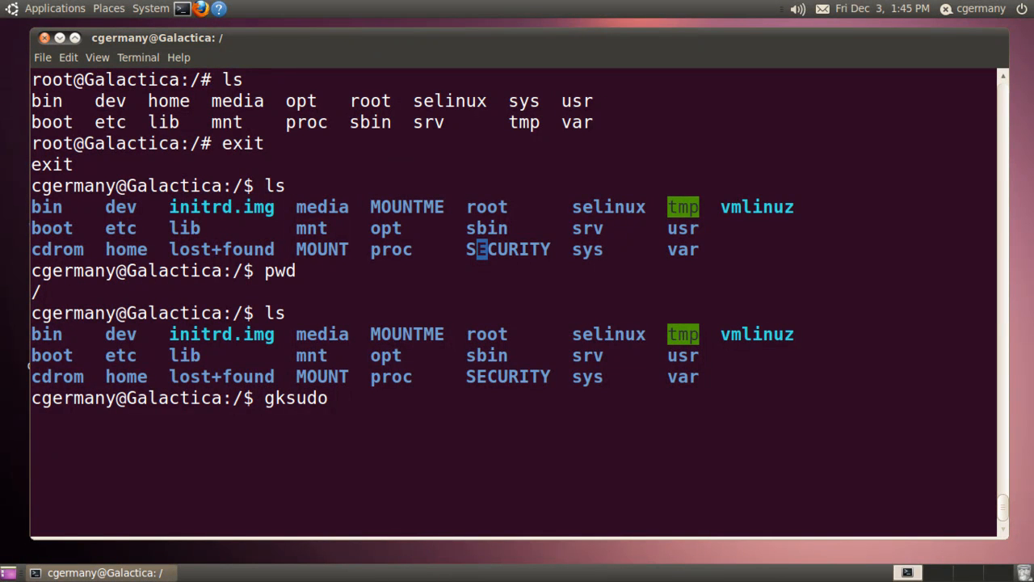
Extend the command to gksudo chroot /SECURITY/JAIL
text(chroot)
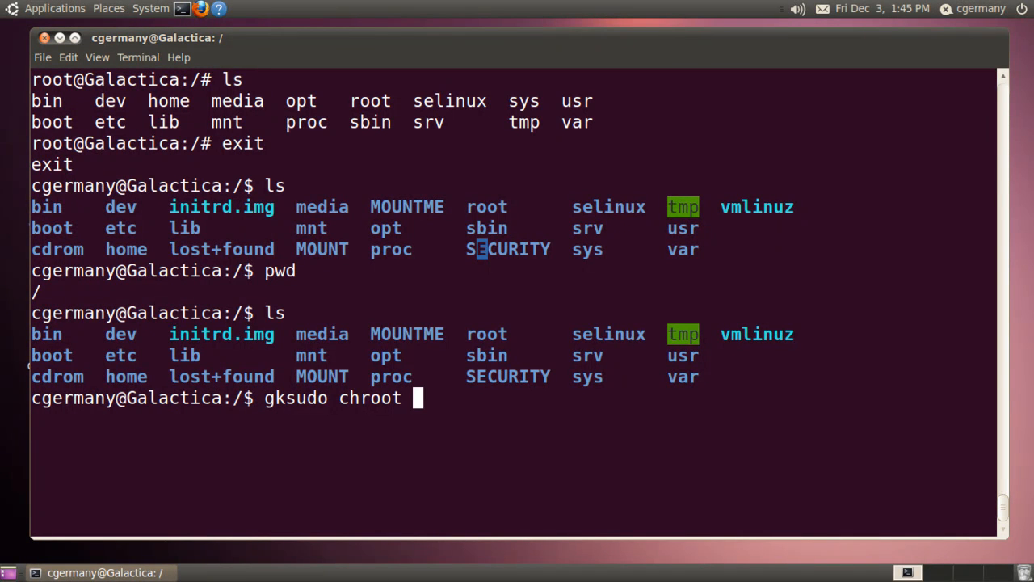
text(/)
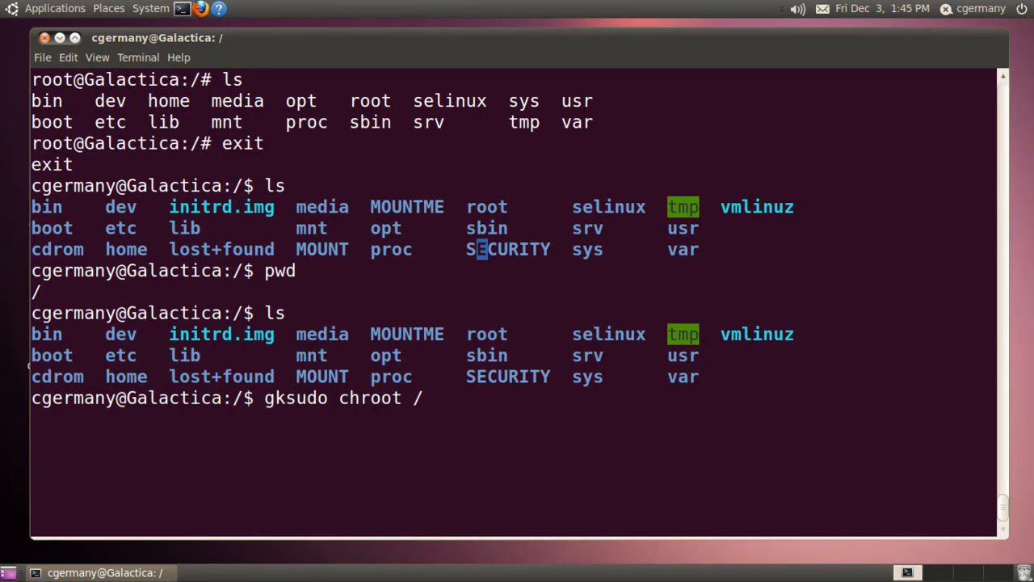
text(SE)
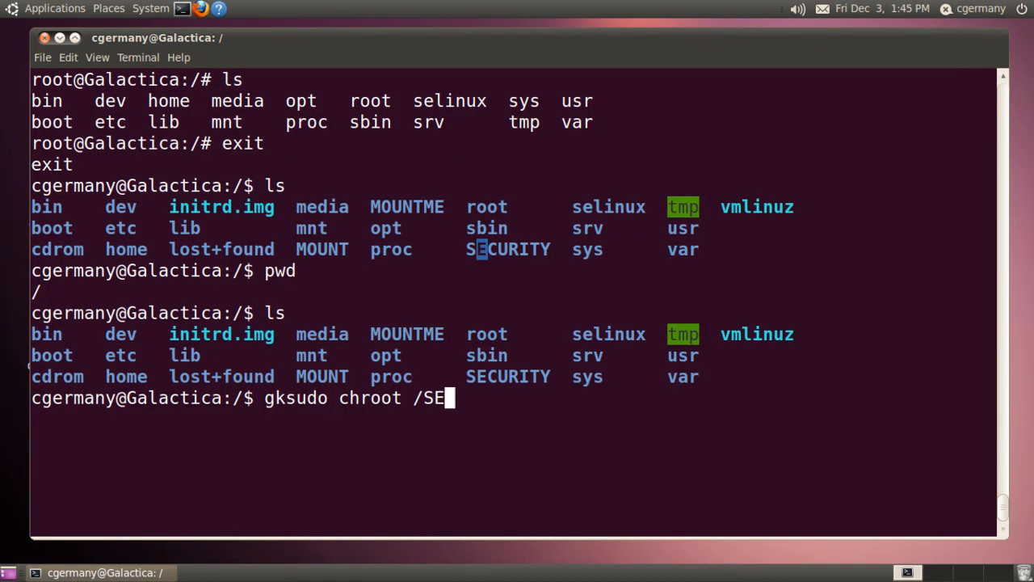
text(CURITY/)
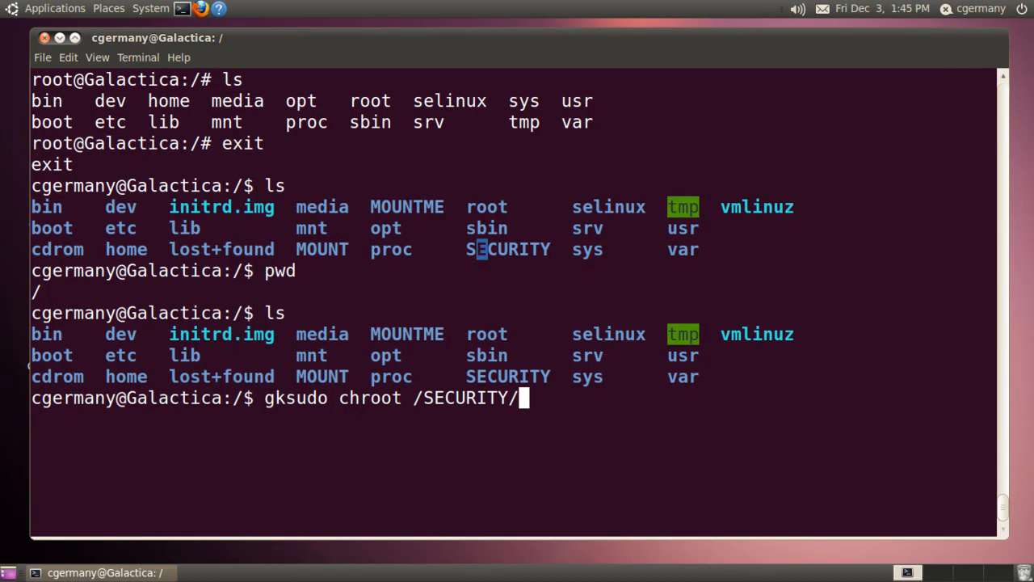
text(JAIL)
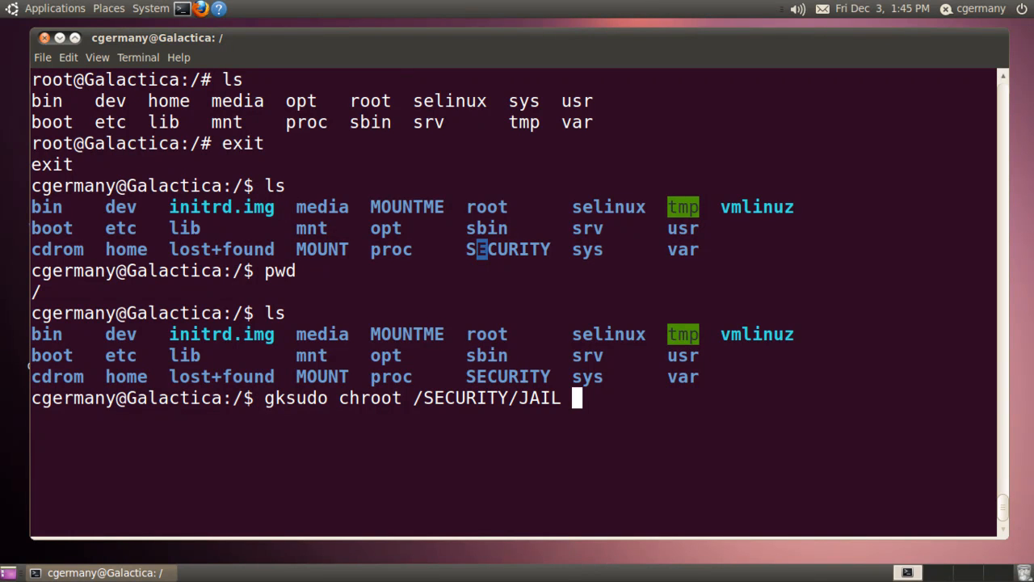
Append firefox -DISPLAY=:0.0 so the jailed Firefox targets display :0.0, without running it
text(firefo)
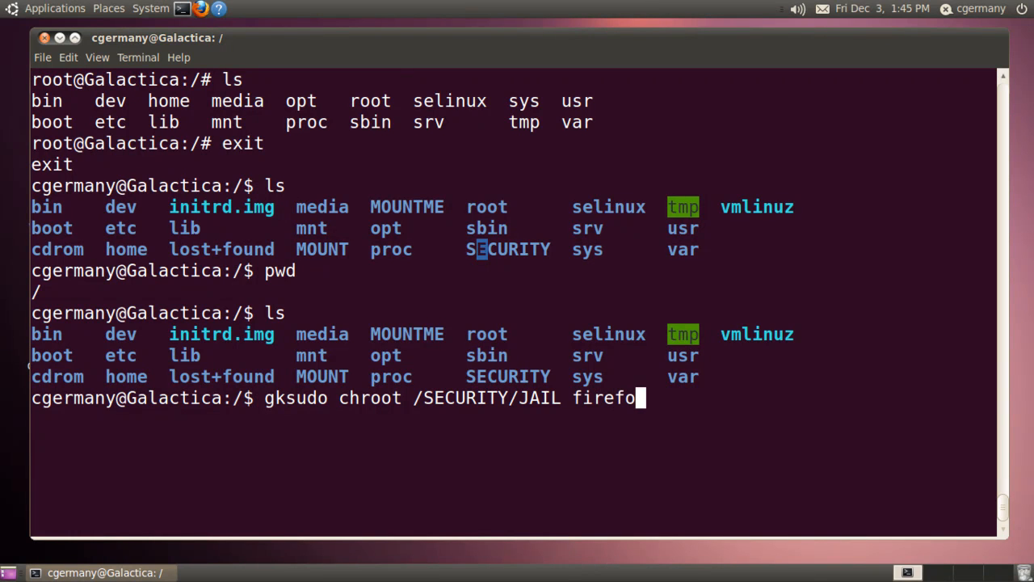
text(x -)
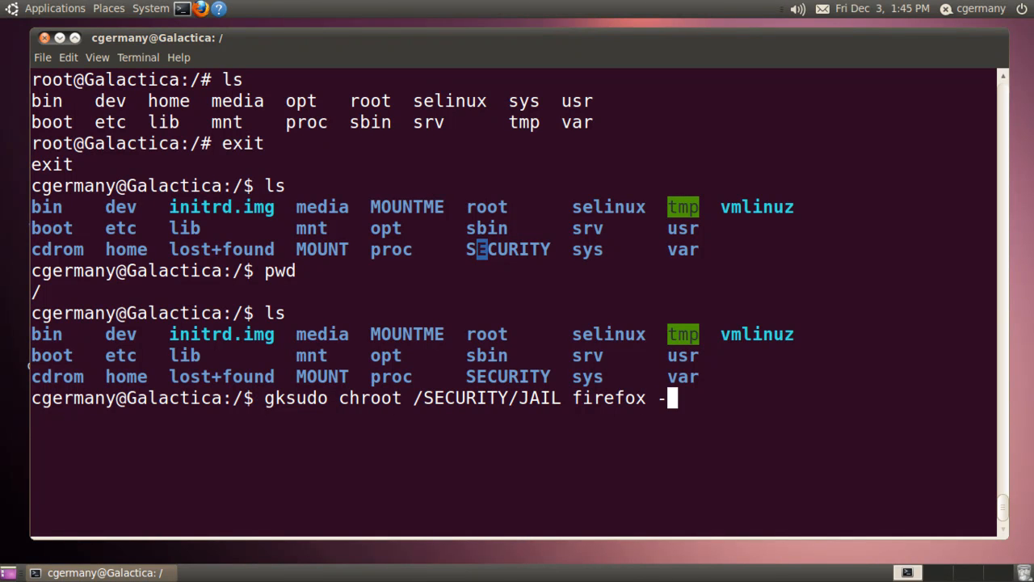
text(DISPLAY)
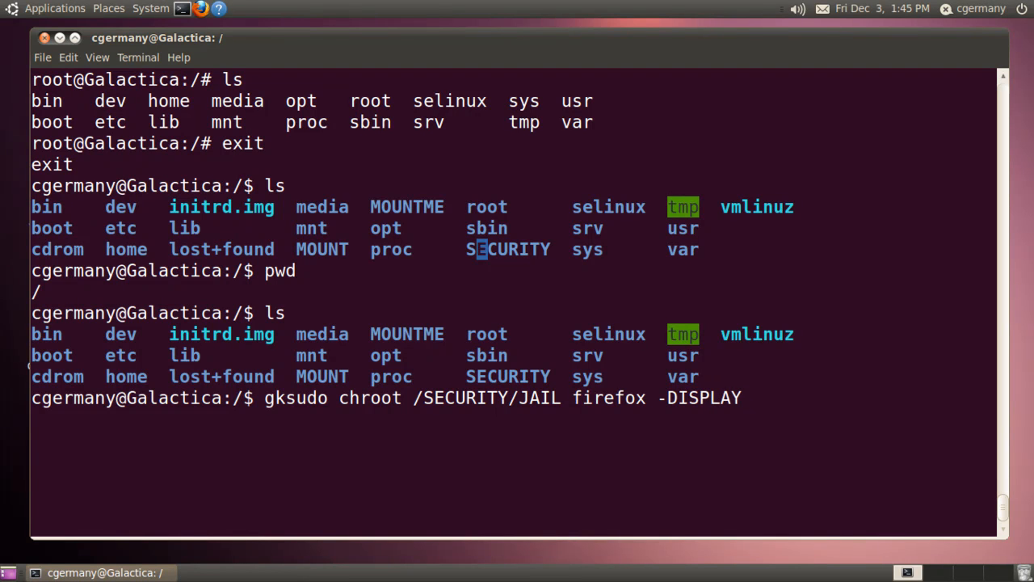
text(=)
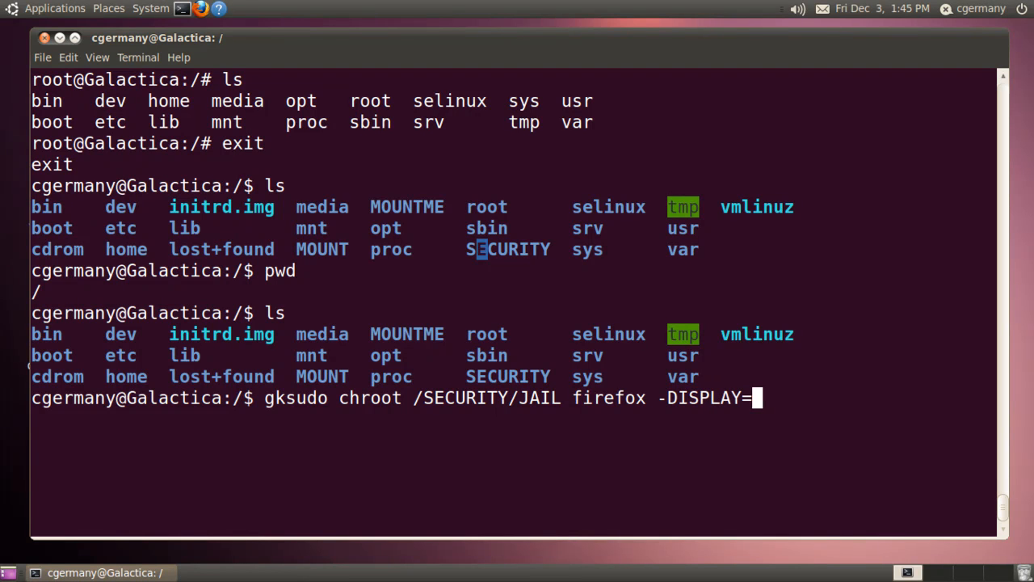
text(:)
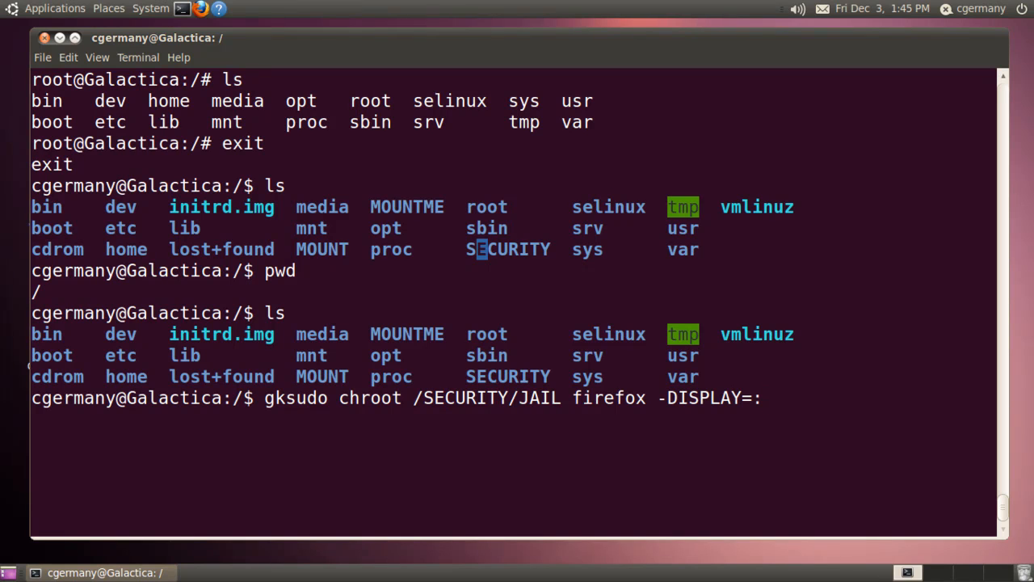
text(0.)
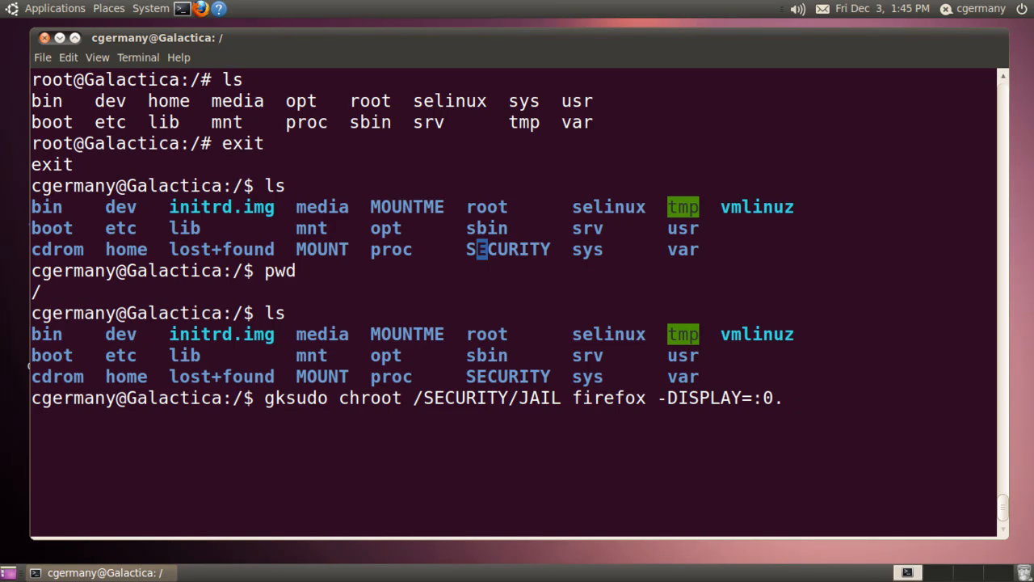
text(0)
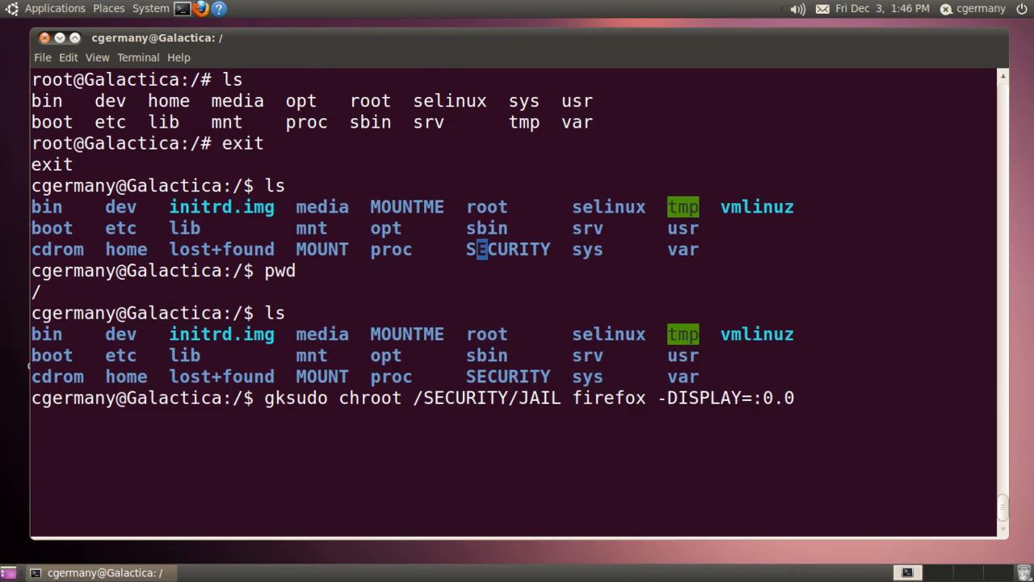
Run the jailed Firefox launch and authenticate with the administrator password in the gksudo dialog
key(Return)
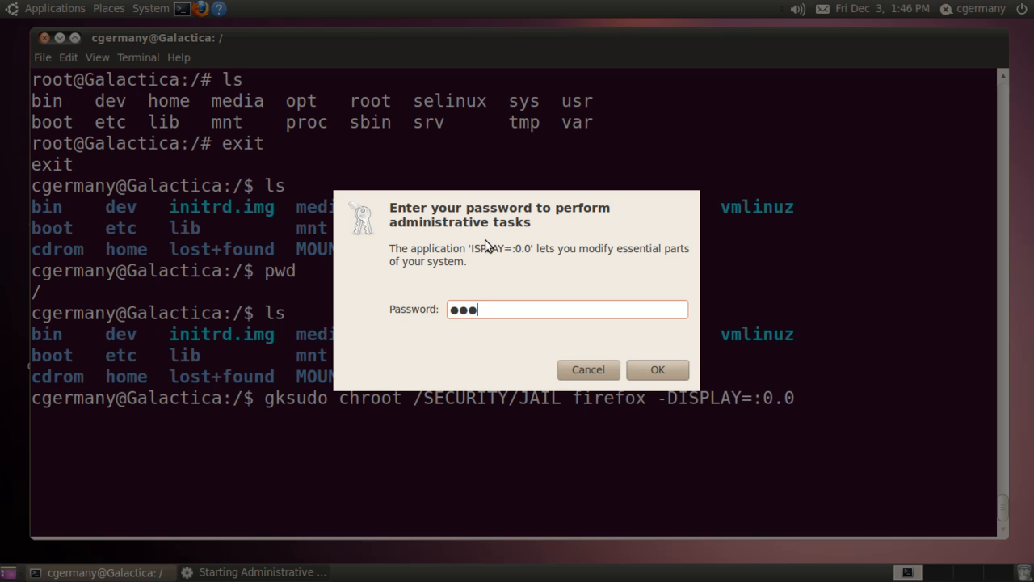
text(••)
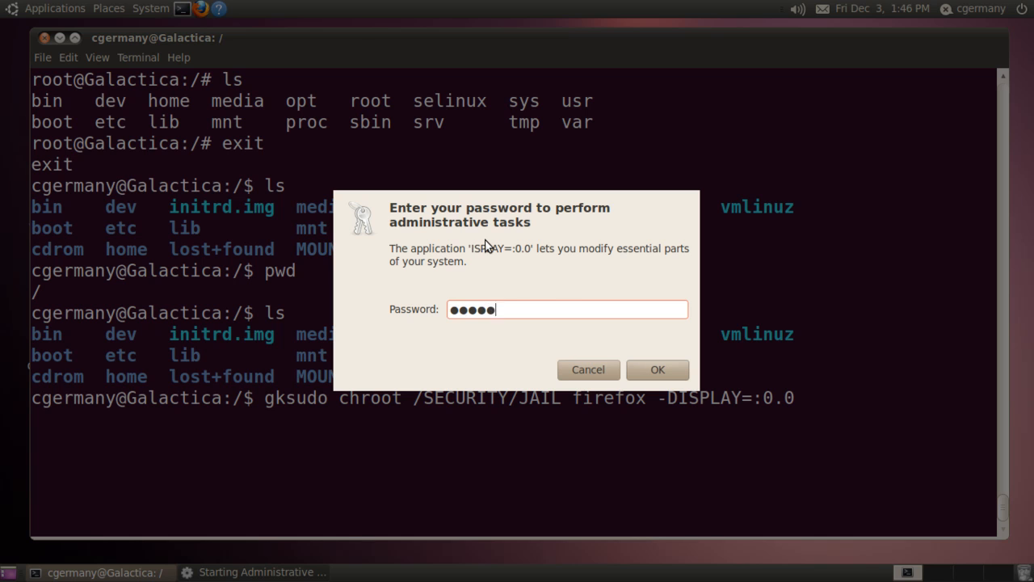
click(658, 368)
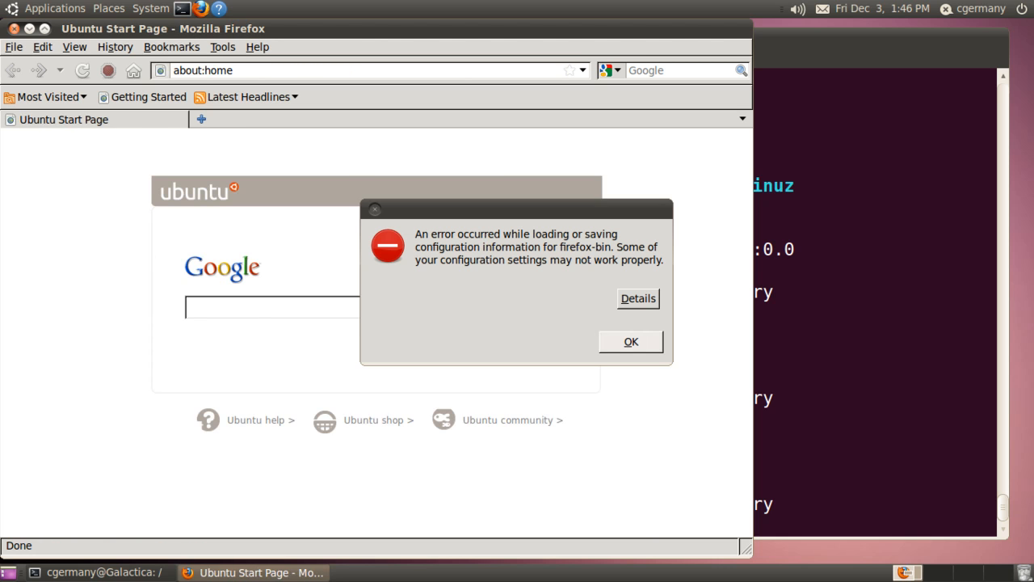
Dismiss the firefox-bin configuration error and select the about:home address
click(630, 341)
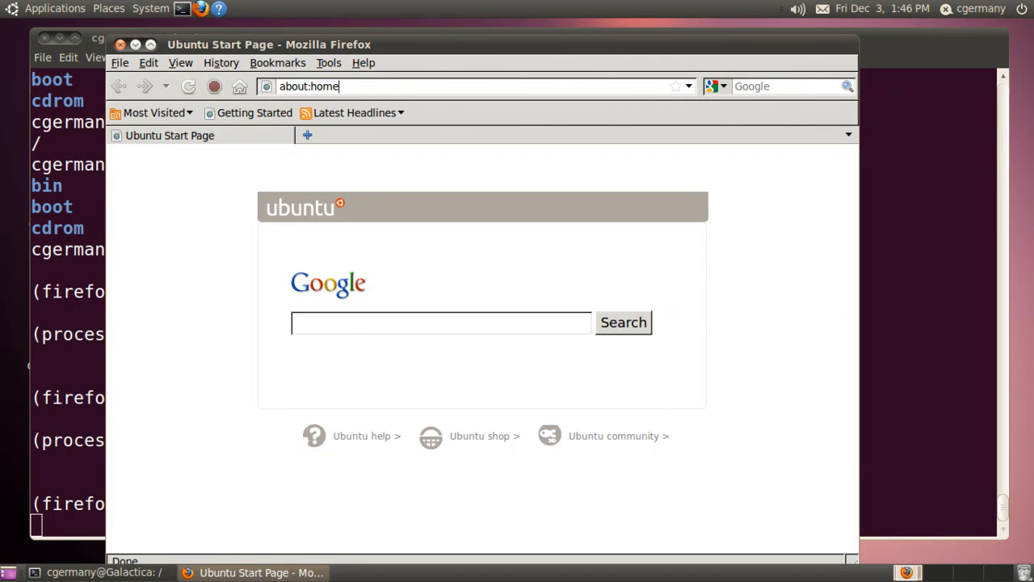
triple_click(309, 87)
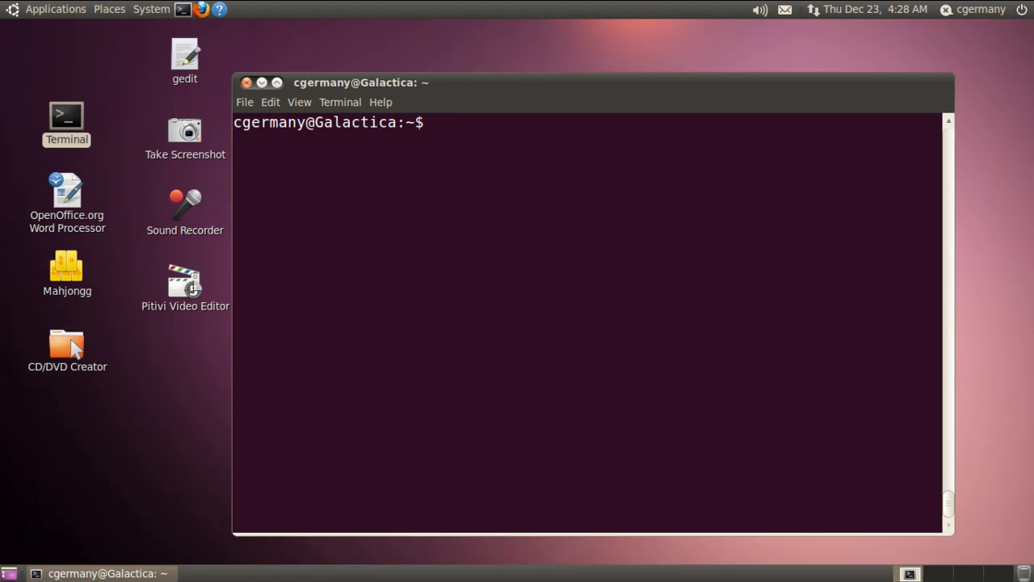
Run sudo mount -o bind /proc /SECURITY/JAIL/proc and authenticate so the mount completes
text(sudo mount)
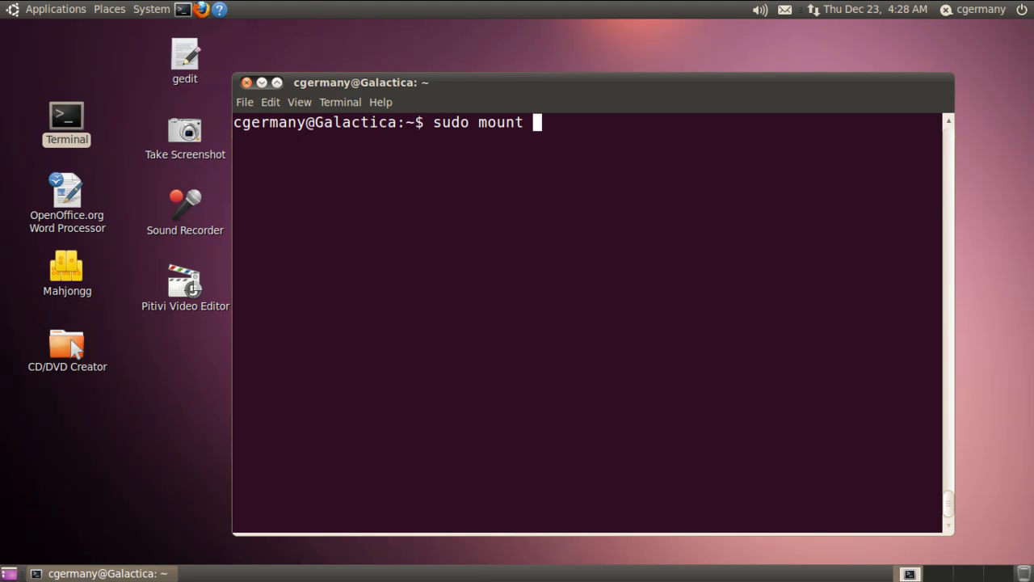
text(-)
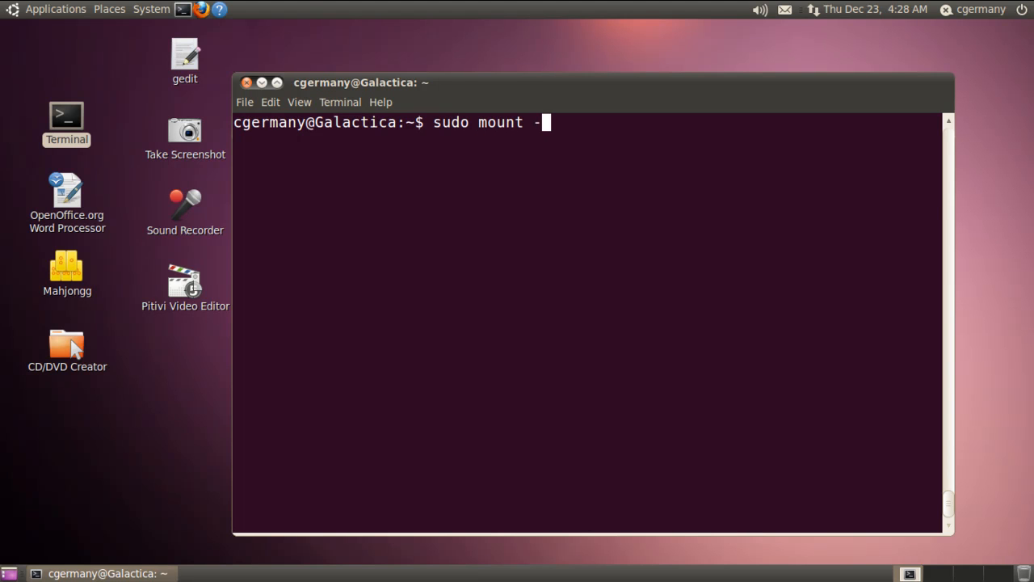
text(o b)
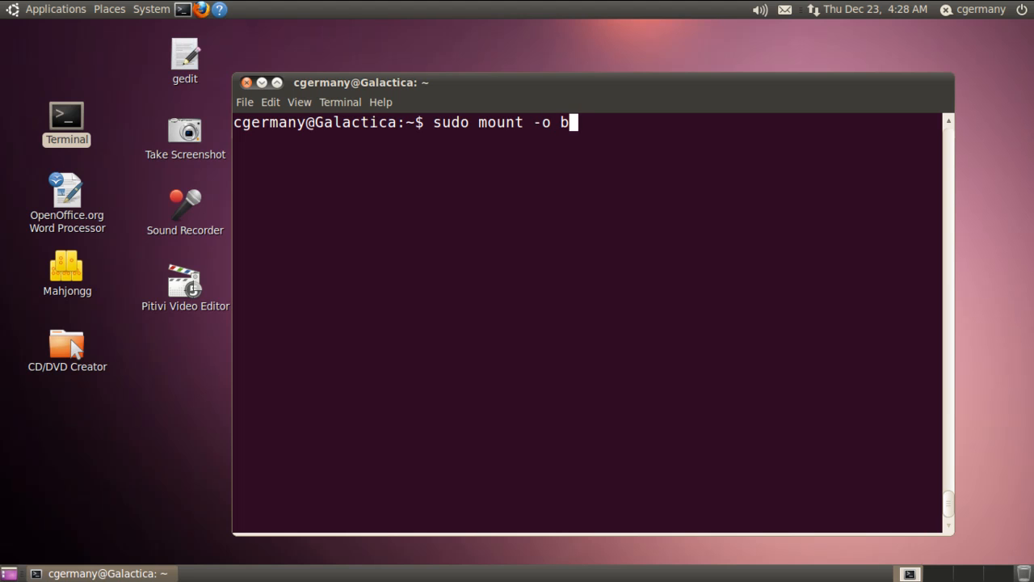
text(ind)
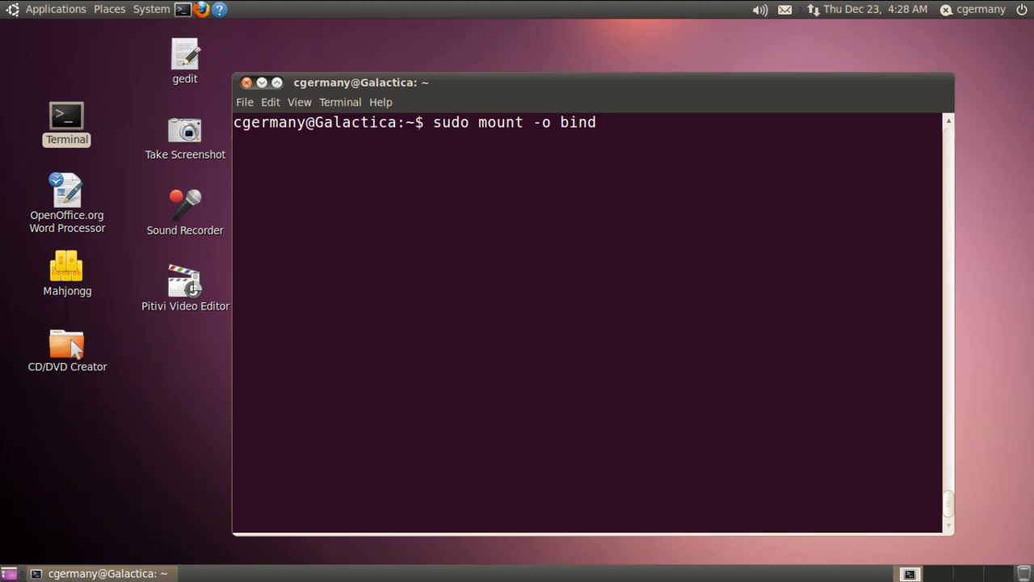
text(/pro)
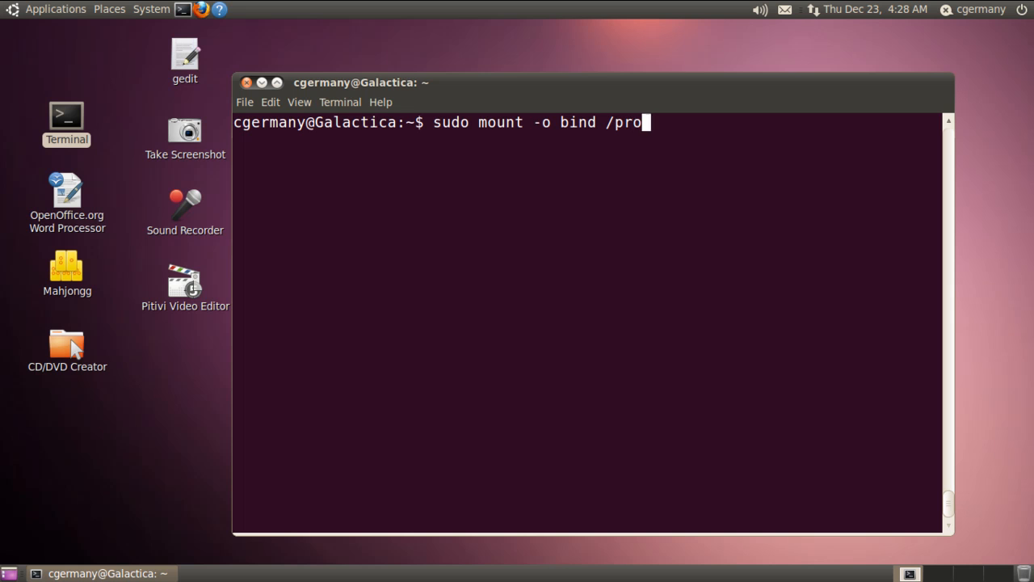
text(c)
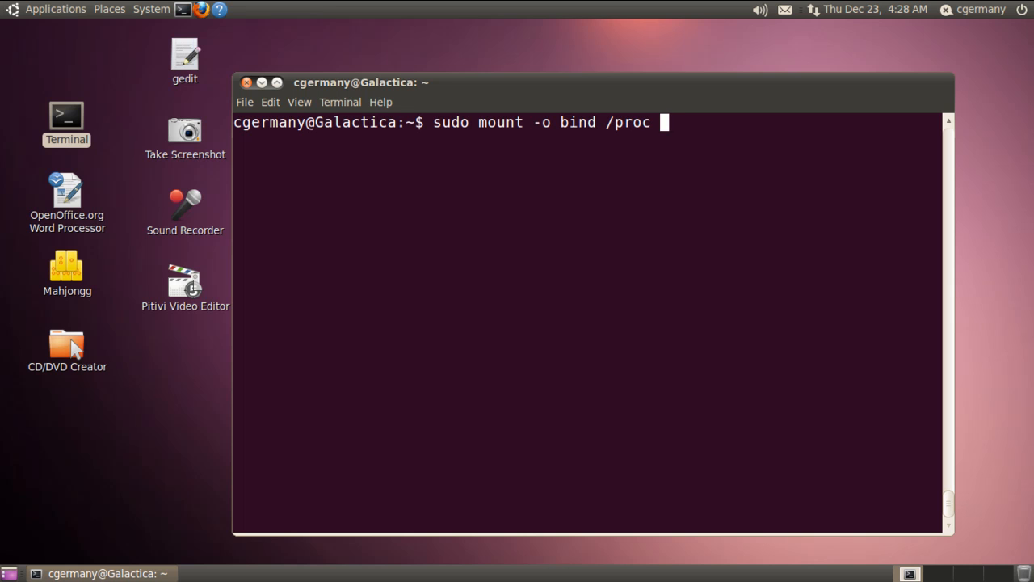
text(/SECURITY)
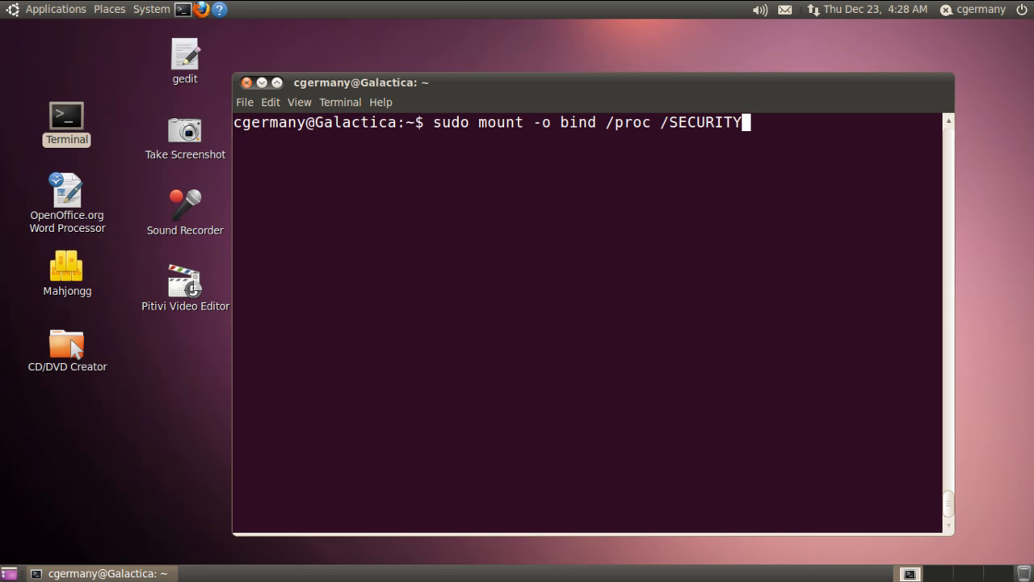
text(/JAIO)
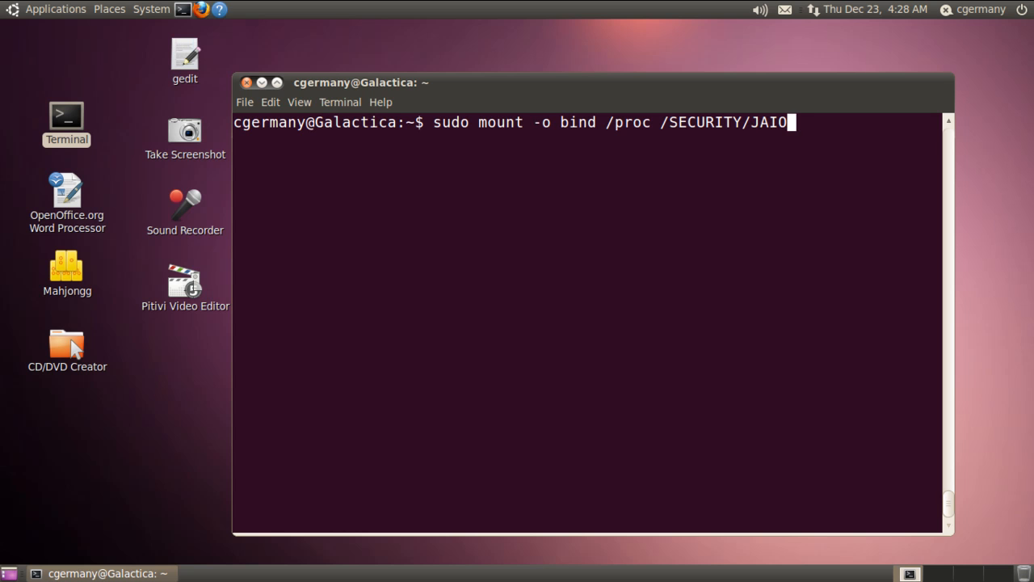
text(/proc)
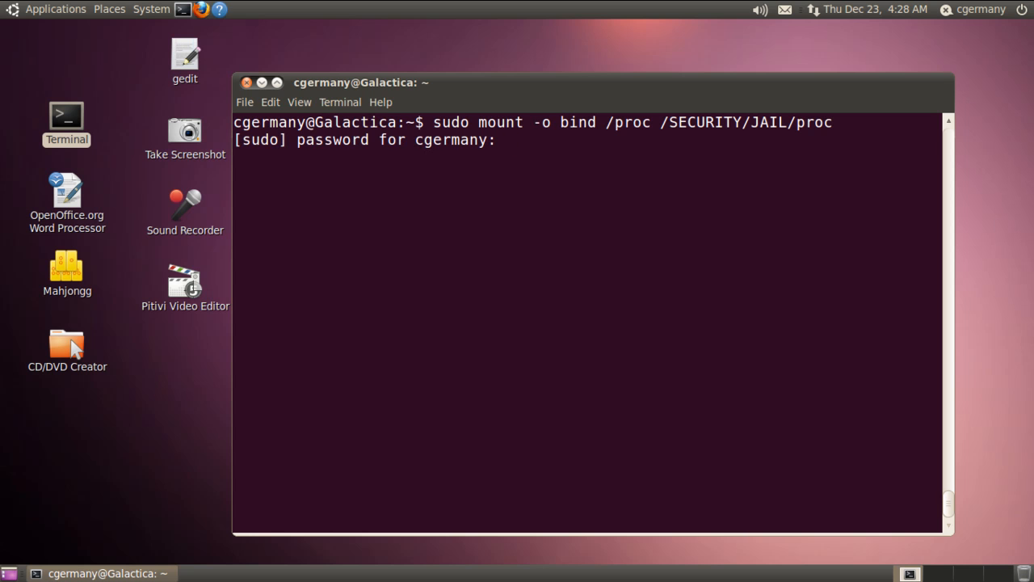
key(Return)
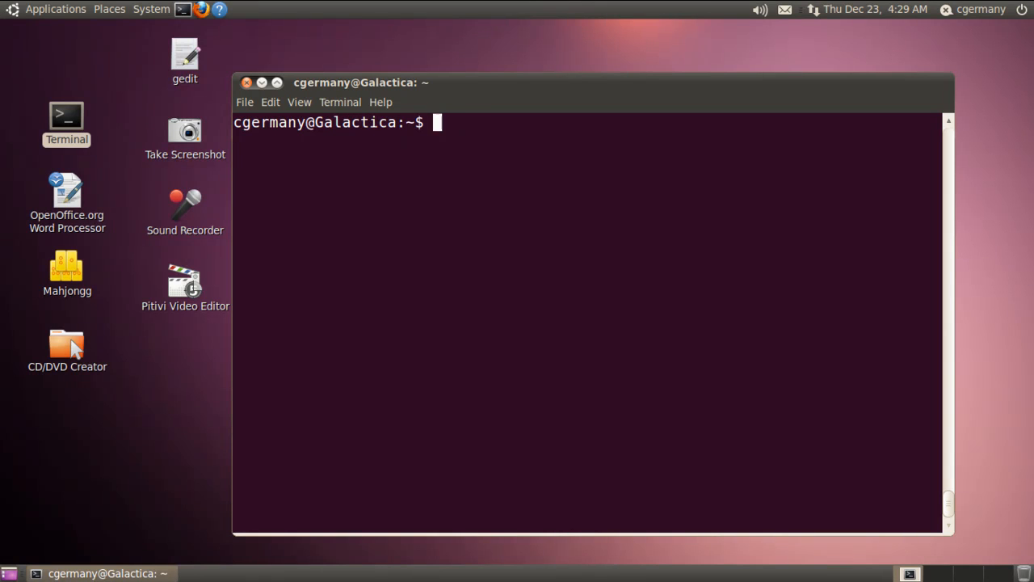
Enter sudo cp /etc/resolv.conf /SECURITY/JAIL/etc/resolv.conf to give the jail DNS settings
text(sudo cp)
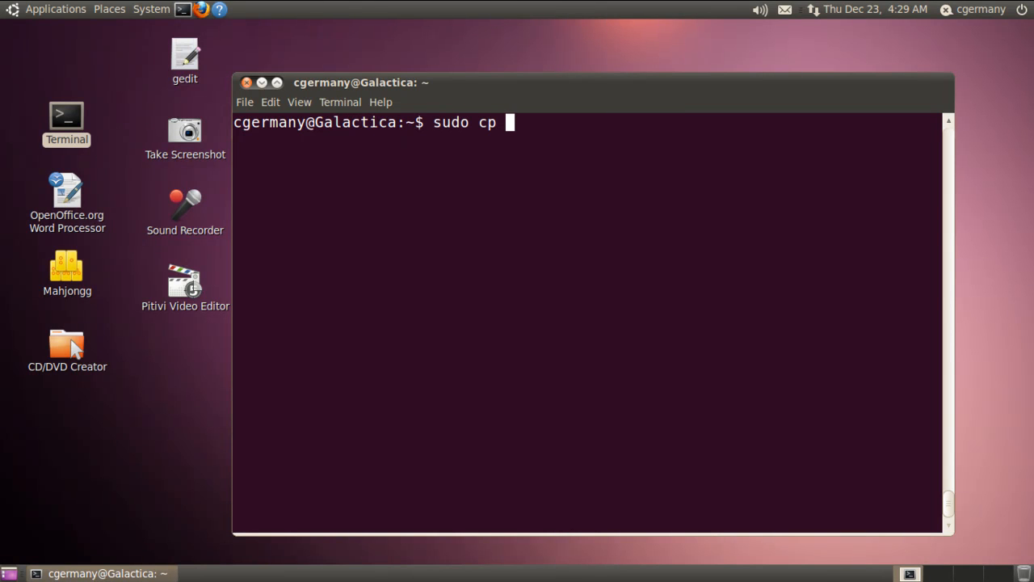
text(/etc/)
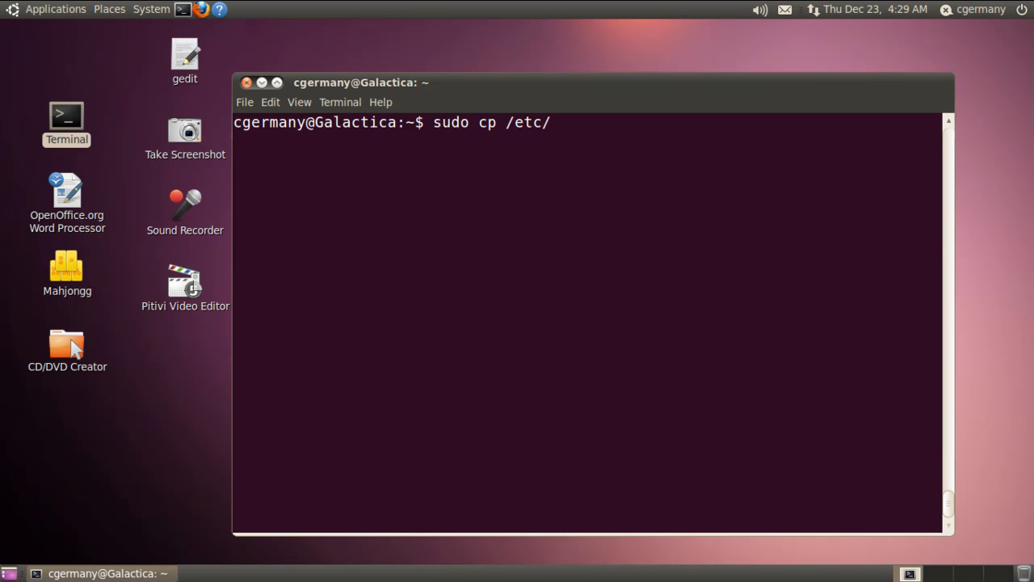
text(resolv)
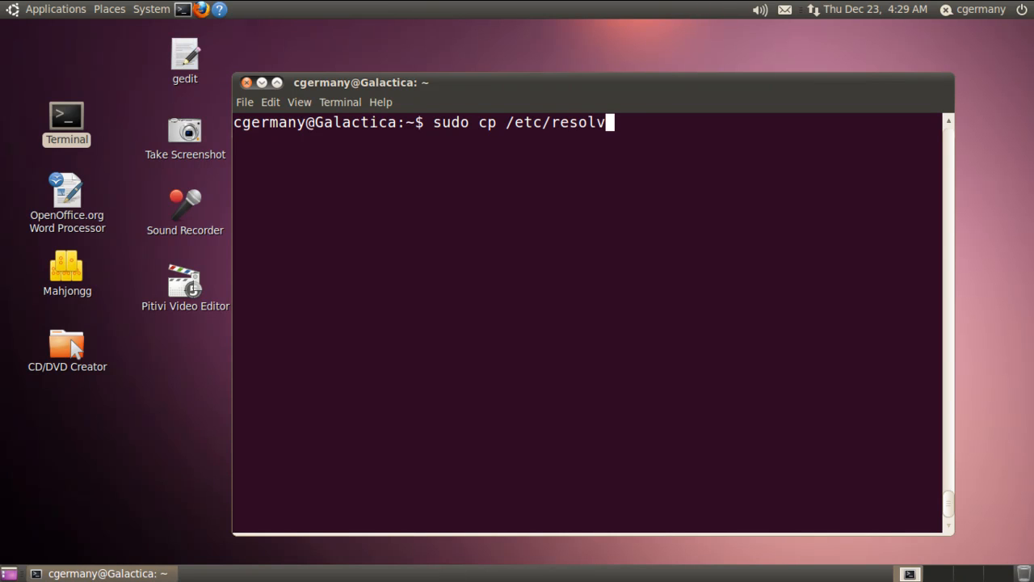
text(.co)
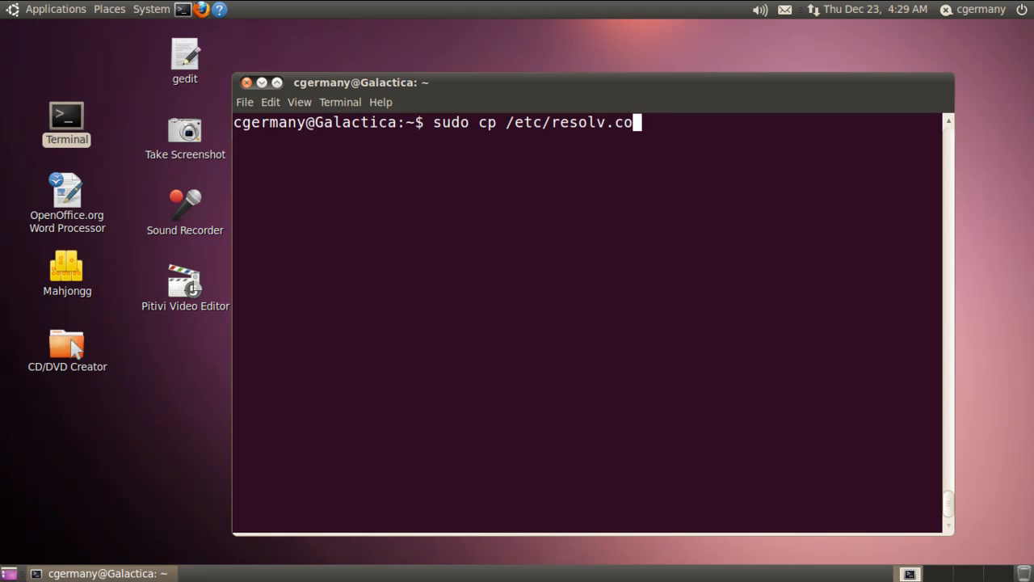
text(nf)
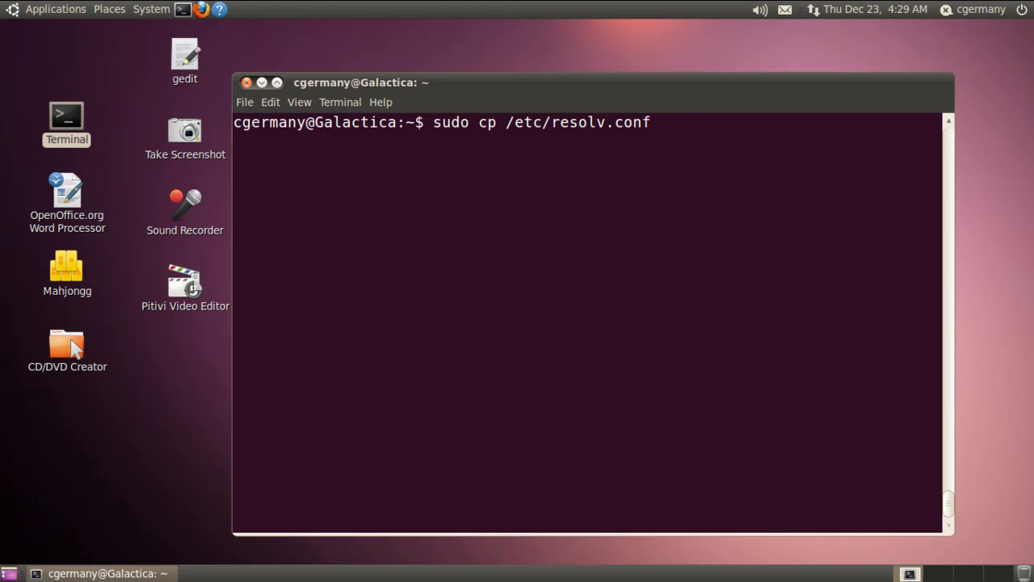
text(/S)
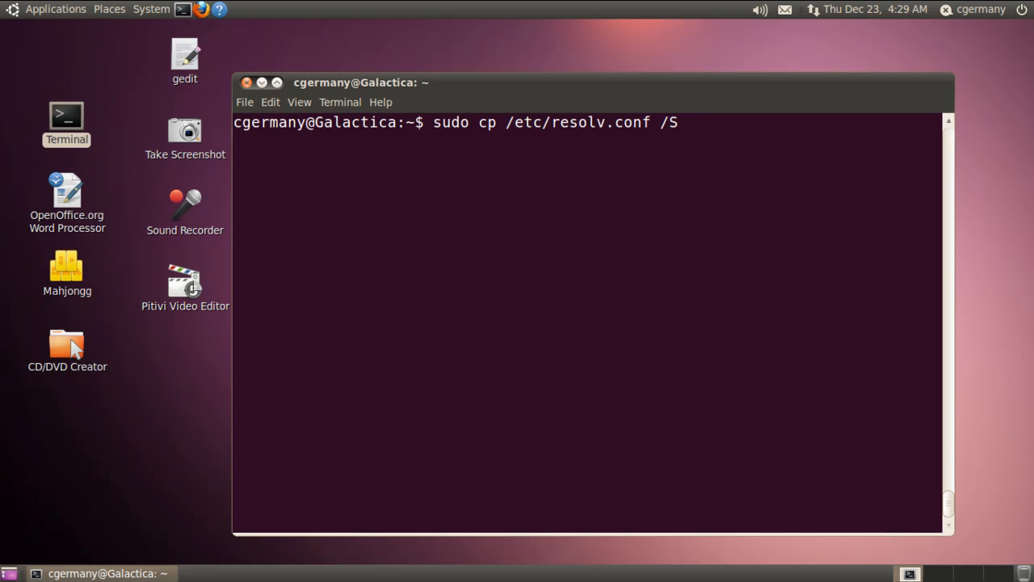
text(ECURITY/)
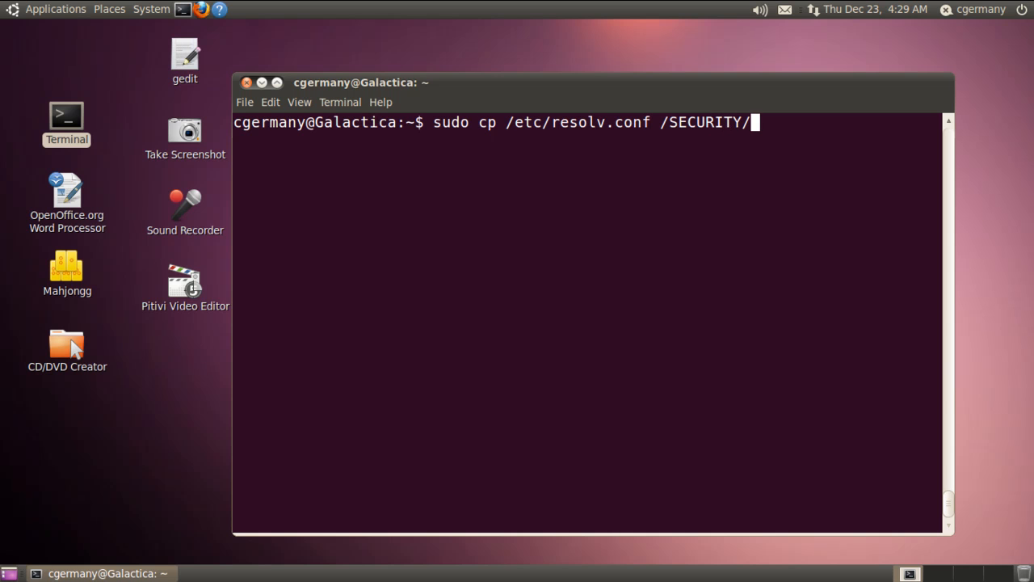
text(JAIL/)
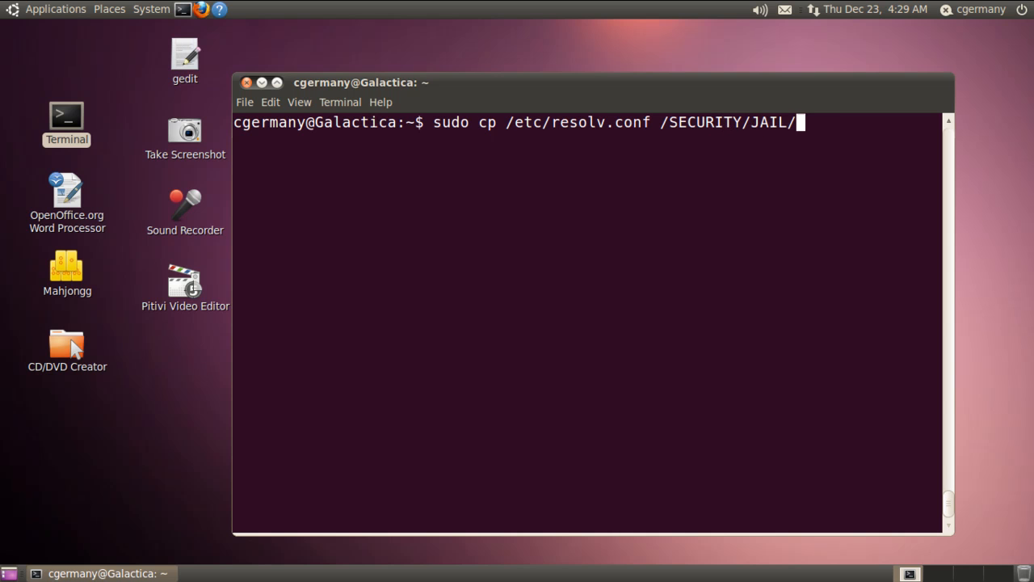
text(etc/)
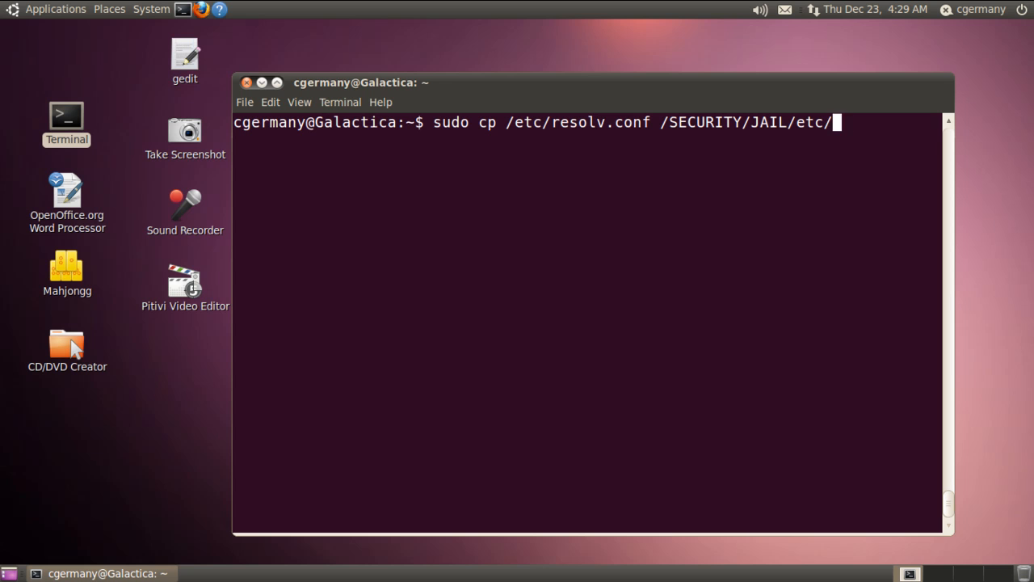
text(resolv.conf)
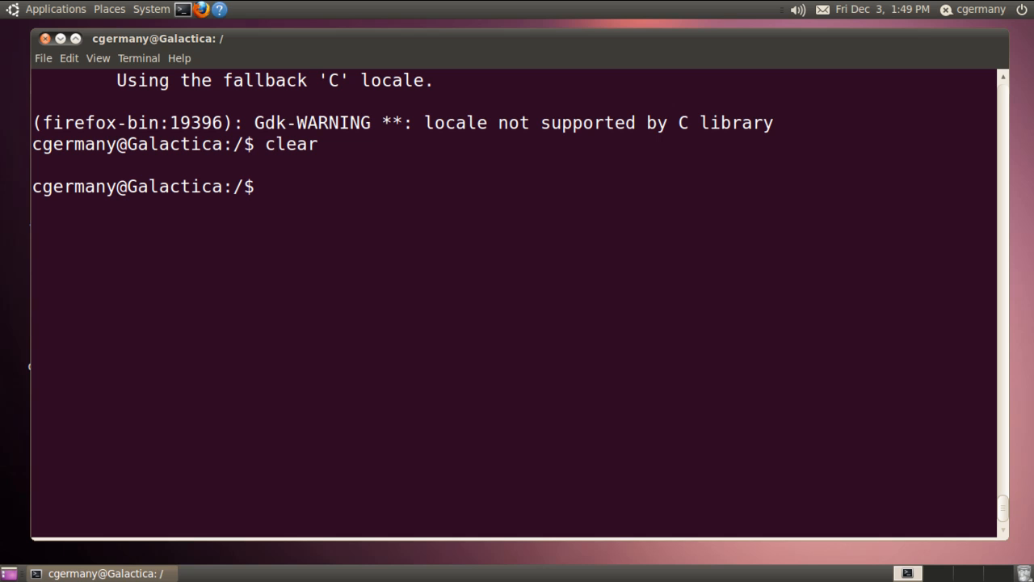
Enter a root shell inside the jail with sudo chroot /SECURITY/JAIL
text(sudo c)
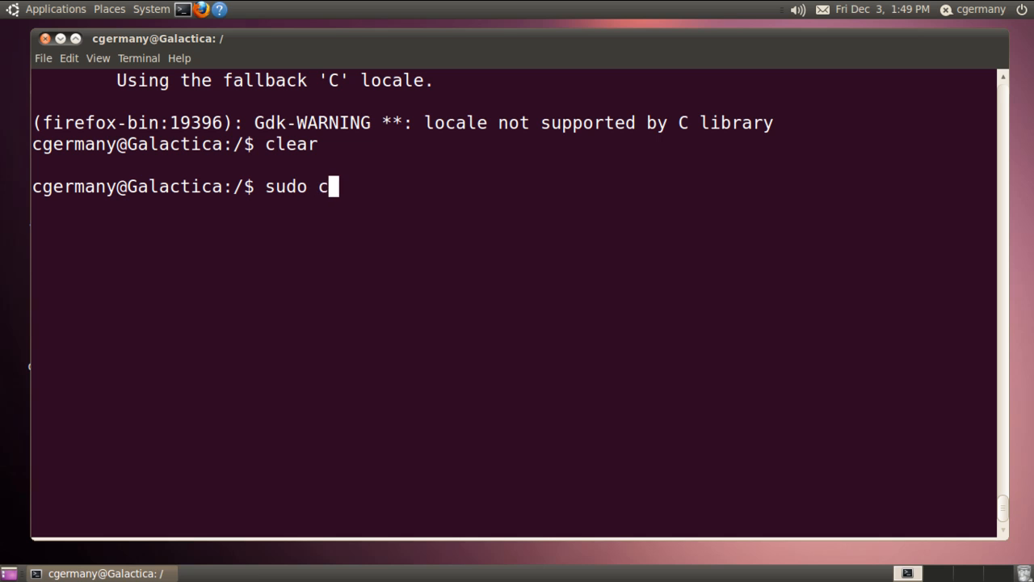
text(hroot /)
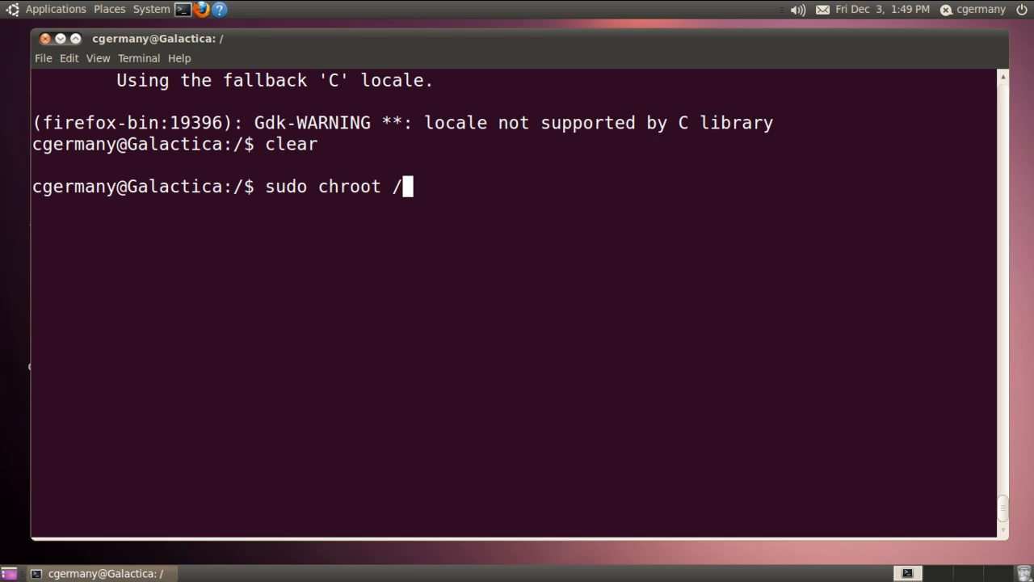
text(SECURITY/)
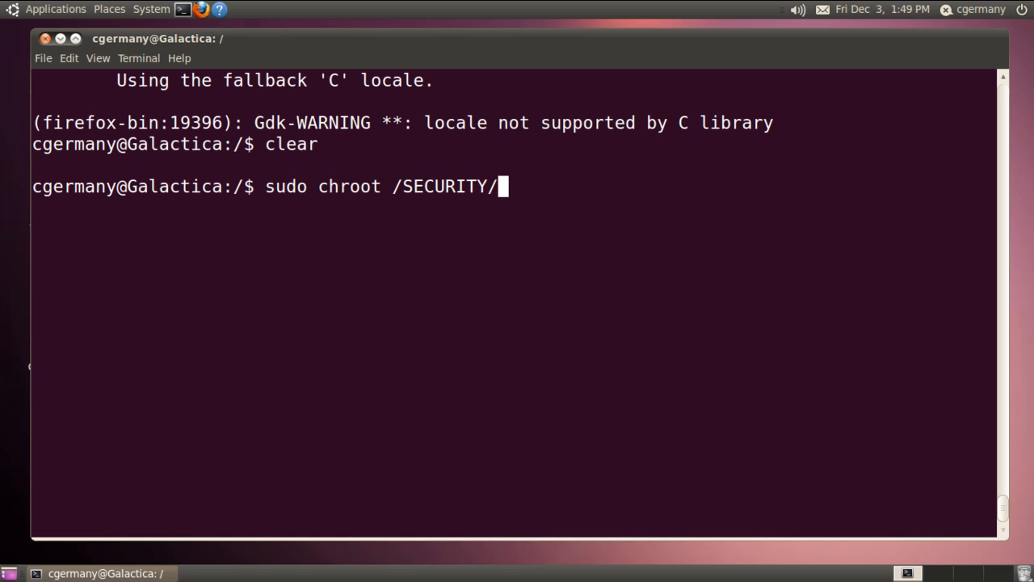
text(JAIL)
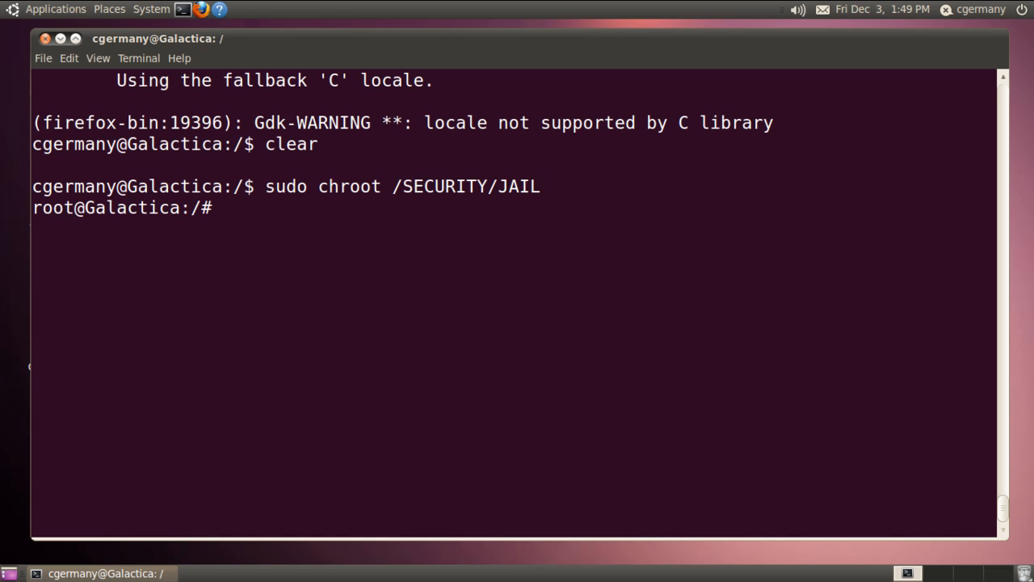
Verify the jail's root with ls and pwd, then begin a sudo command
text(ls)
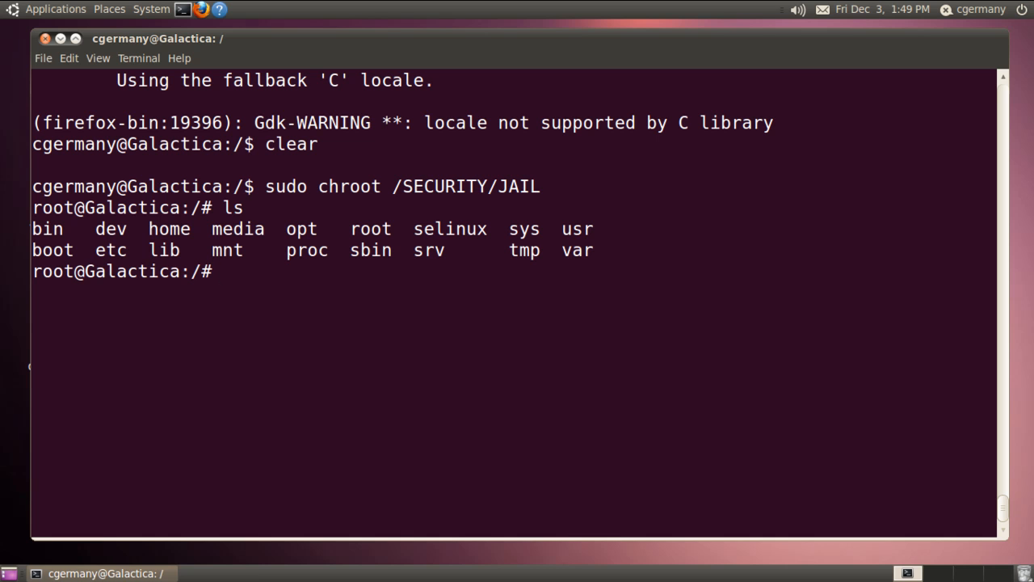
text(pwd)
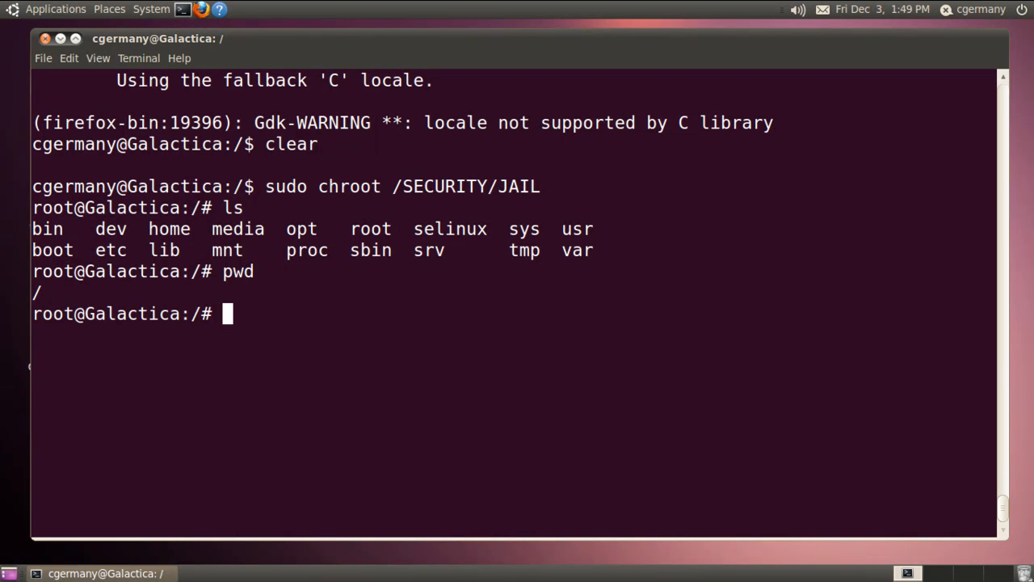
text(sudo apt-)
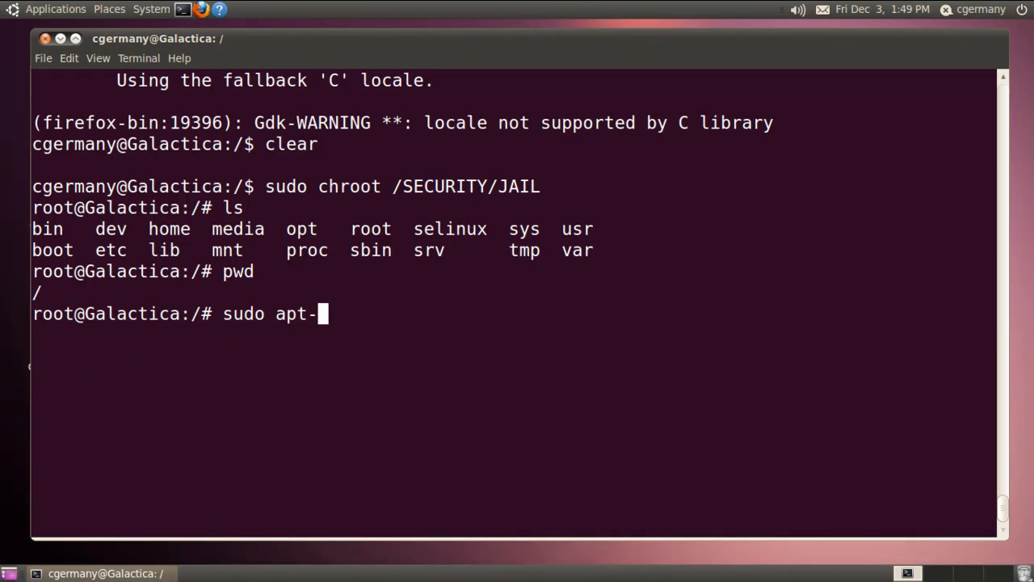
Run sudo apt-get install metacity, answering Y to continue and y to install without verification
text(get)
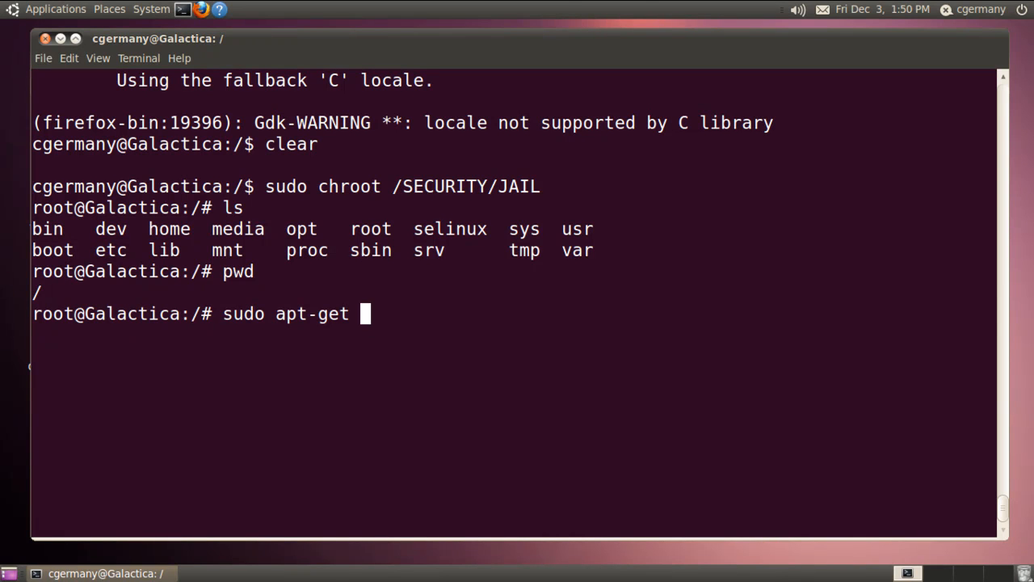
text(install)
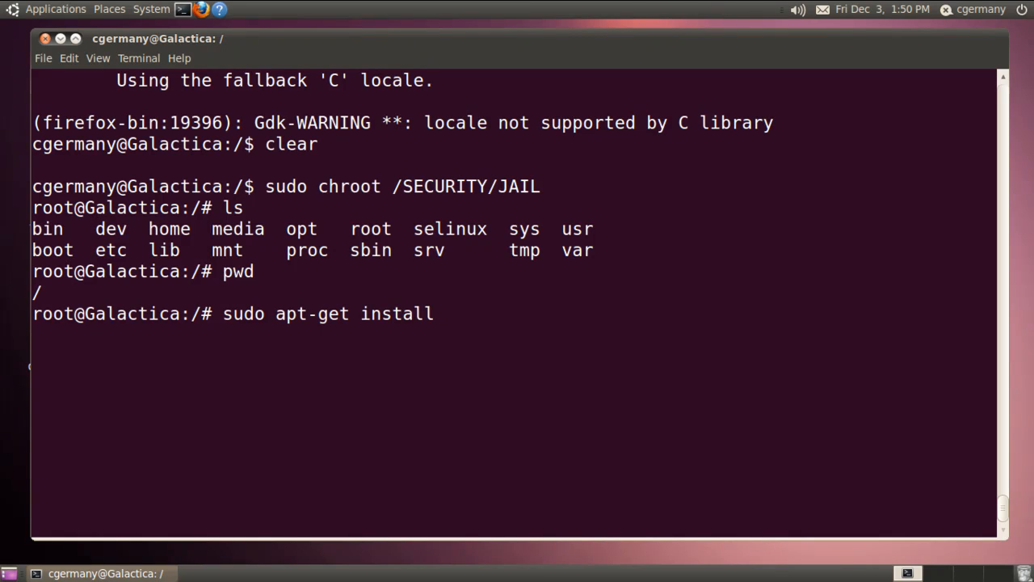
text(metacity)
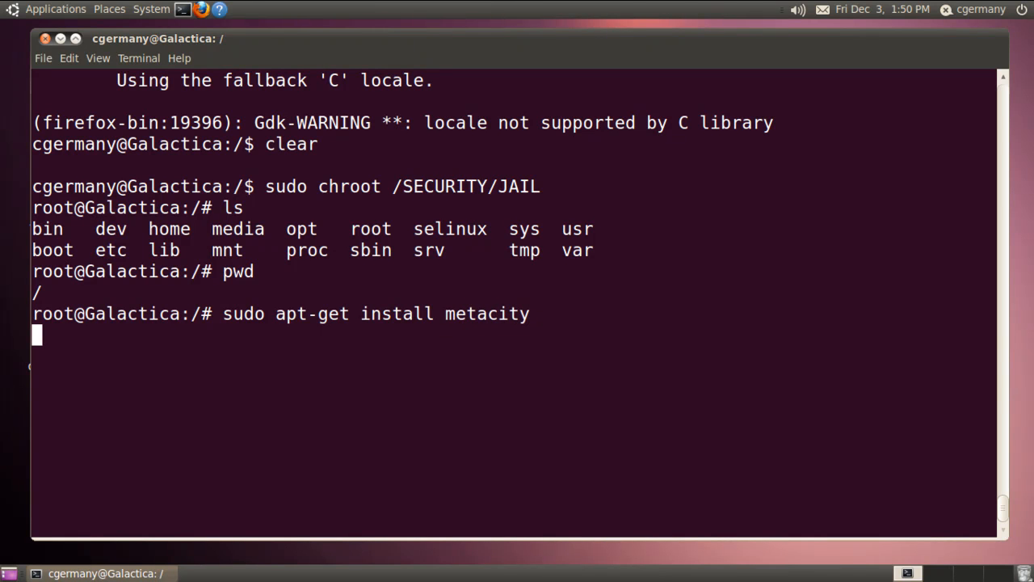
key(Return)
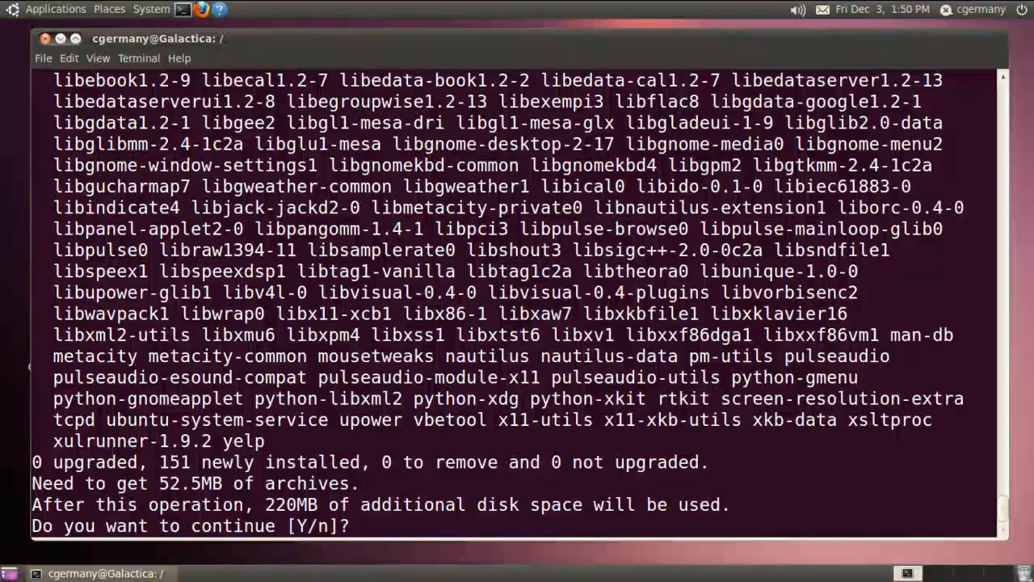
text(Y)
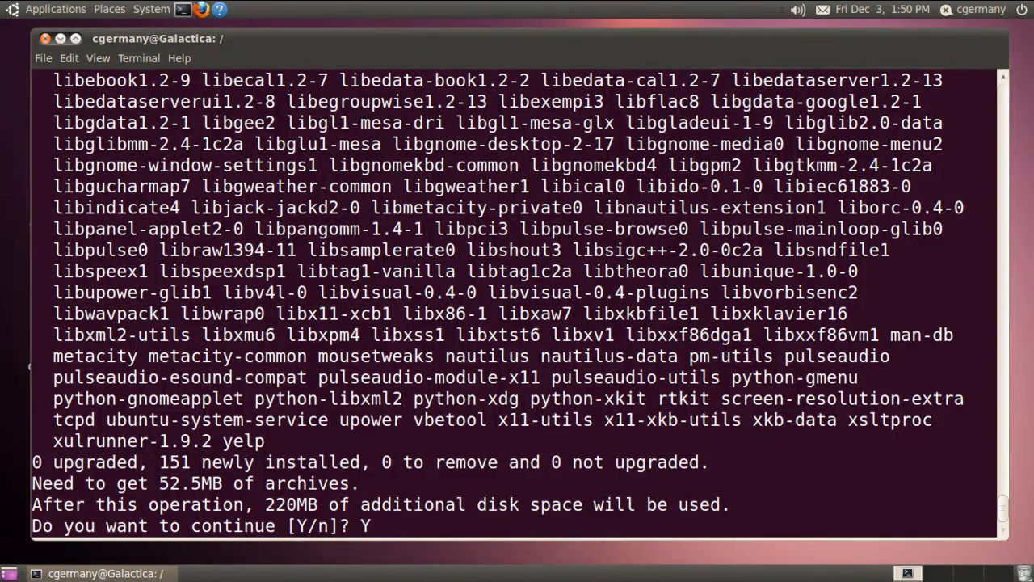
key(Return)
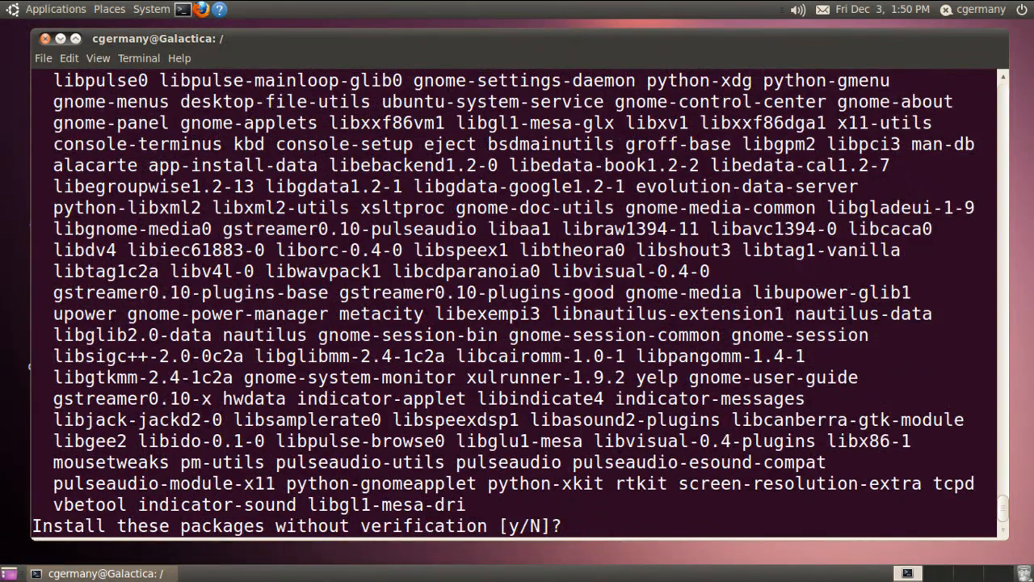
text(y)
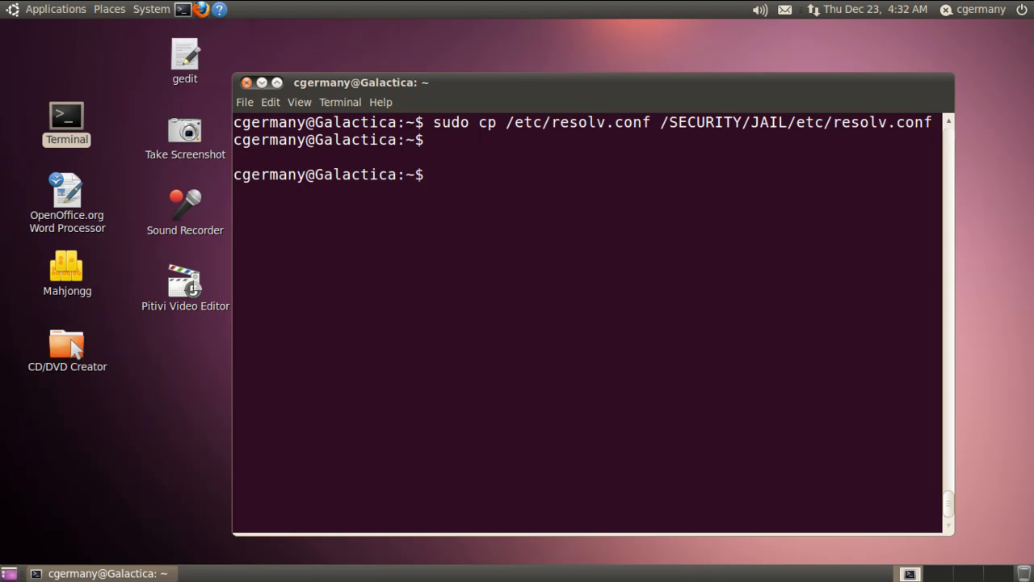
Change to the root directory with cd / and list its contents
text(cd /)
text(ls)
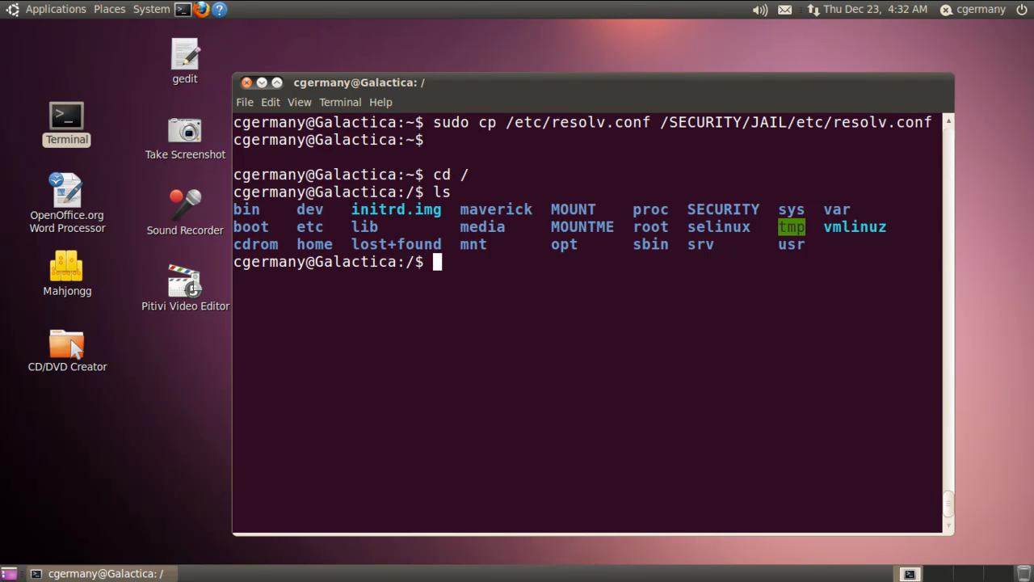
double_click(722, 210)
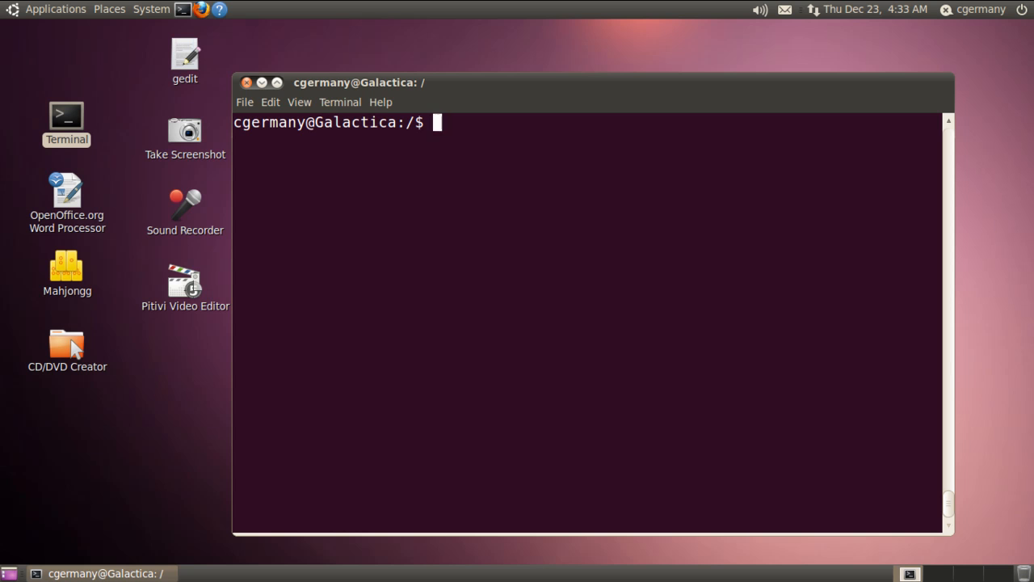
Install xnest with sudo apt-get install, answer Y, then clear the installation output
text(sudo)
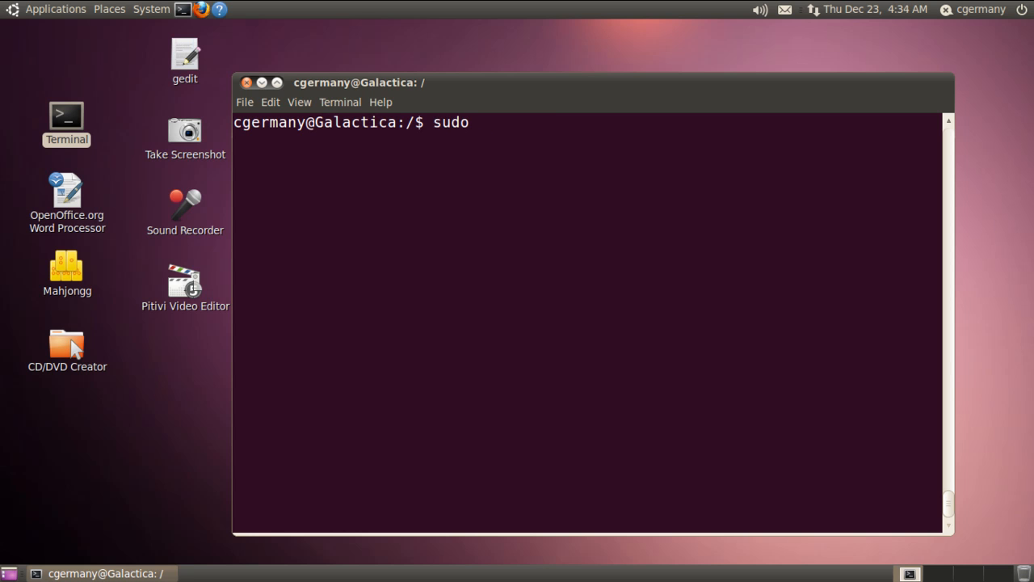
text(apt-get insta)
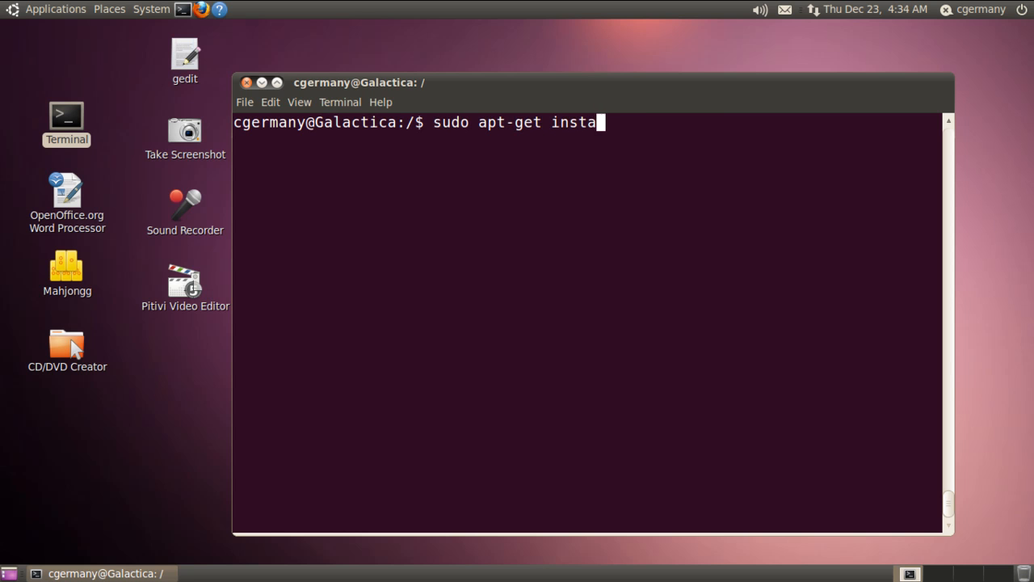
text(ll xnest)
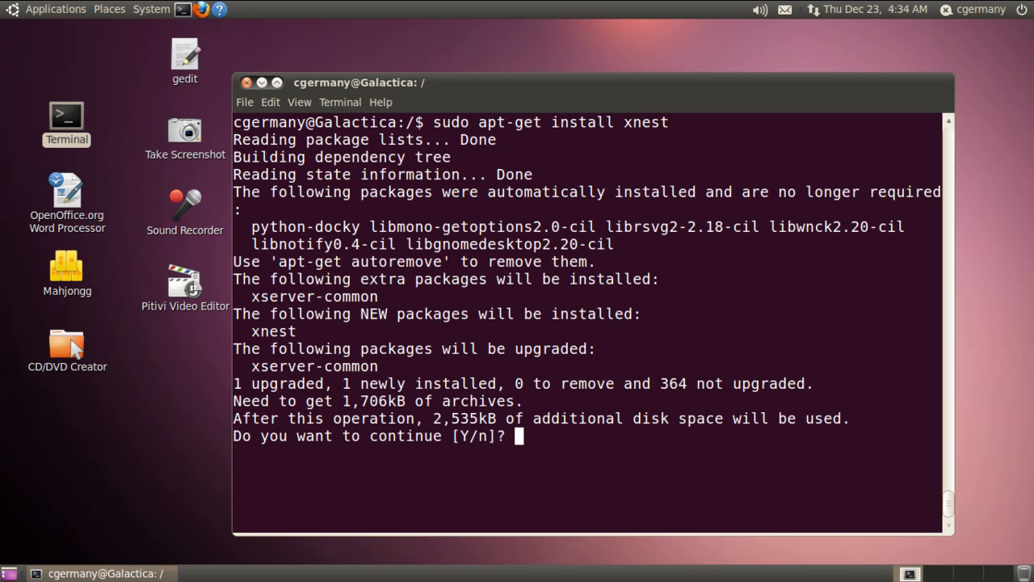
text(Y)
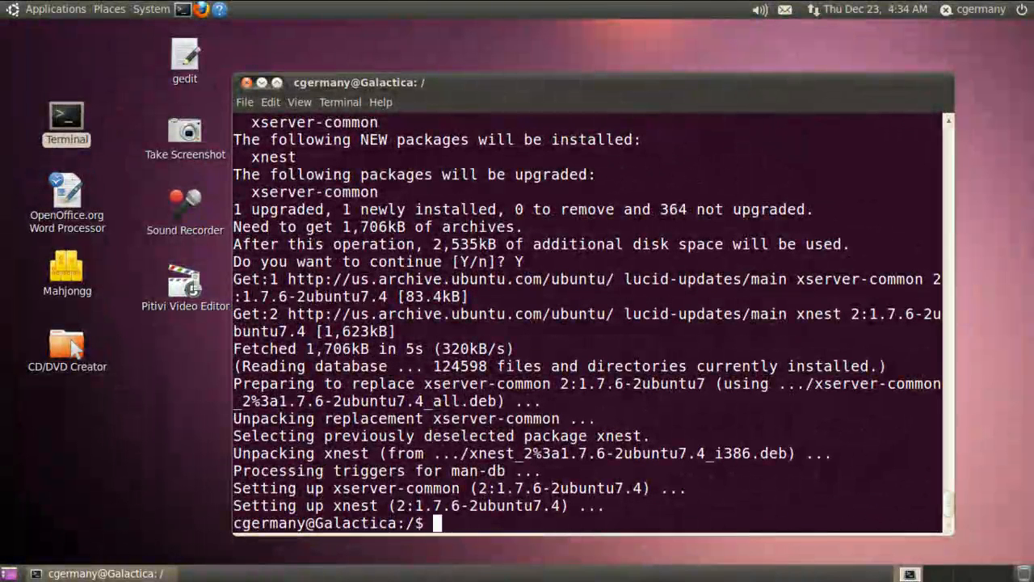
text(clear)
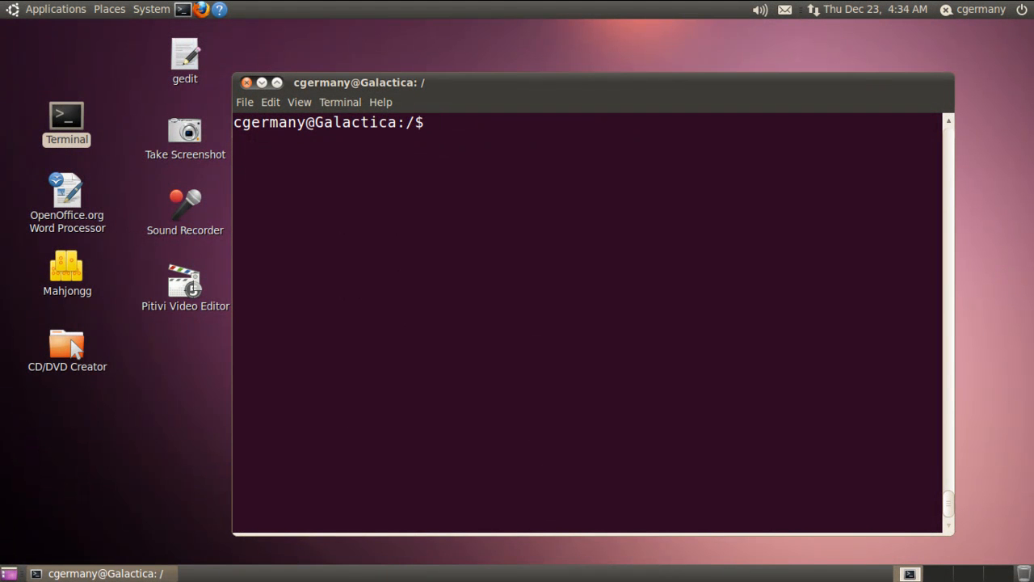
Run Xnest -ac :1 to start an empty nested display and move its window aside
text(Xnest -)
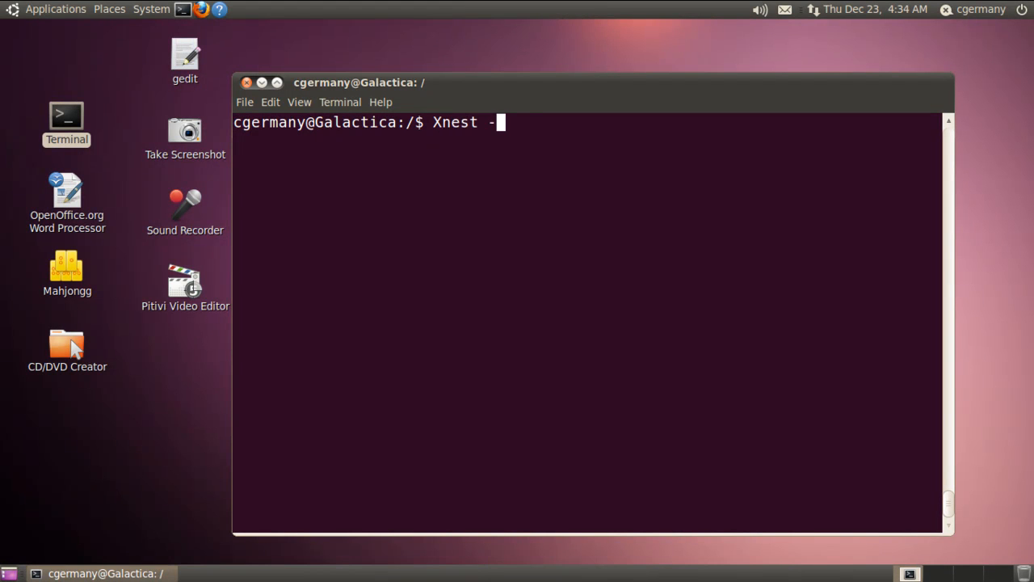
text(ac)
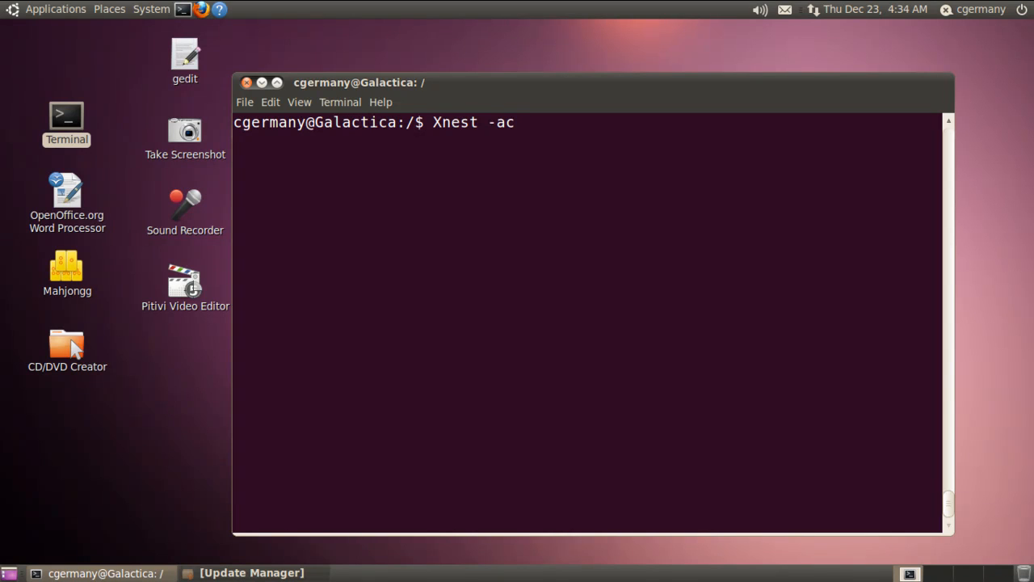
text(:1)
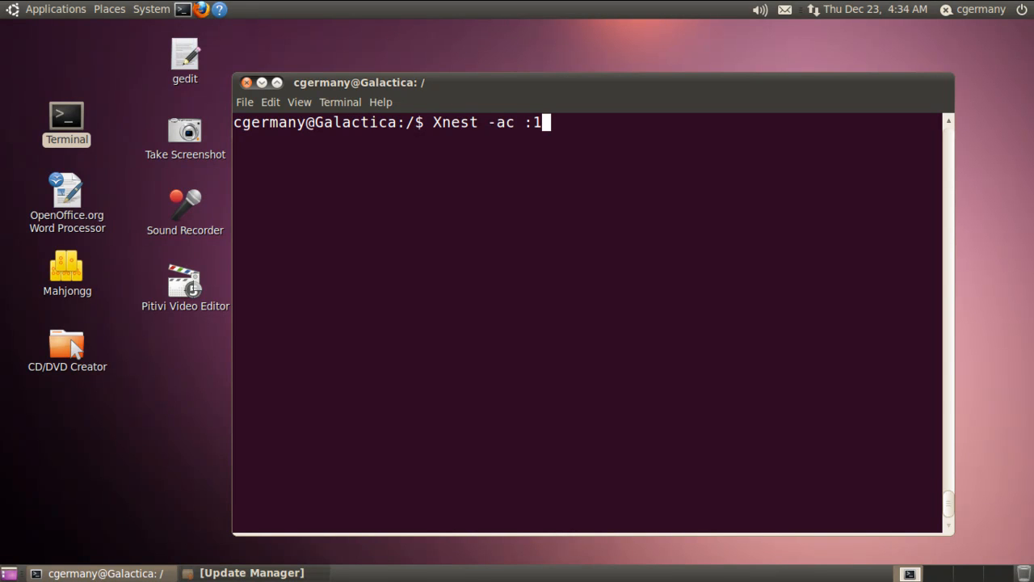
key(Return)
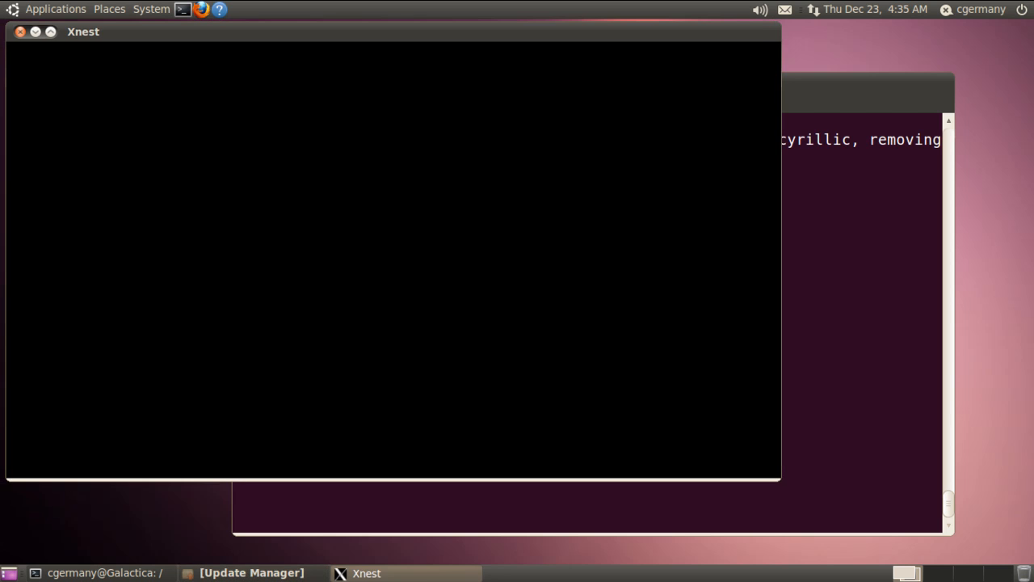
drag(84, 32, 289, 48)
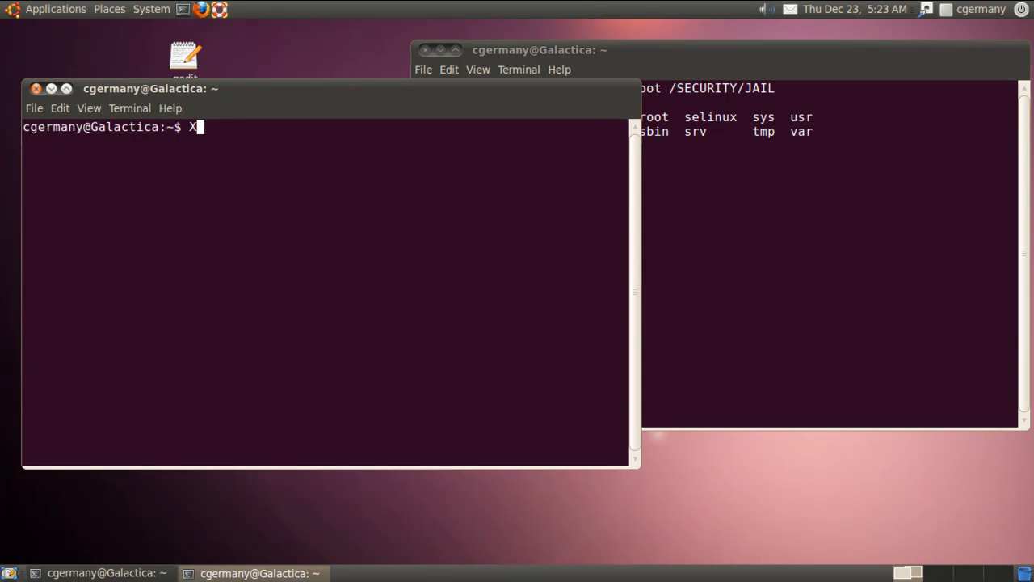
Run Xnest -geometry 800x600+40+40 with a display number, correcting the geometry typo
text(nest -geomo)
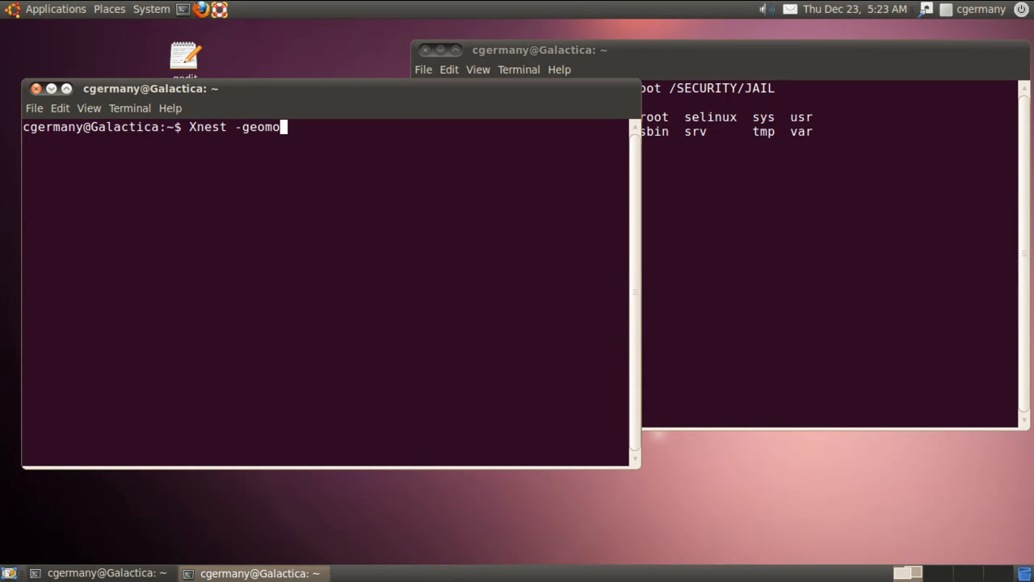
text(etry)
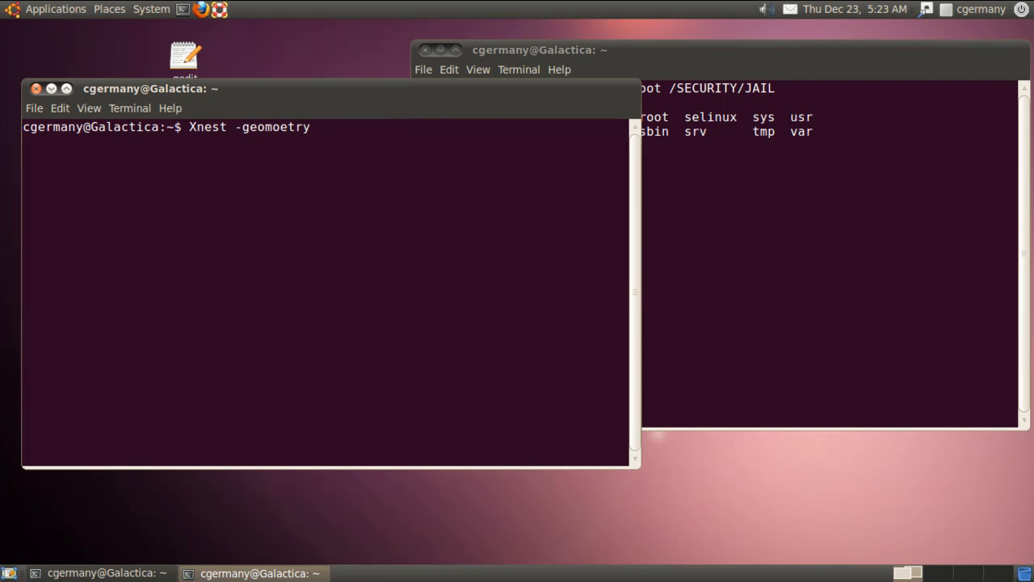
key(BackSpace)
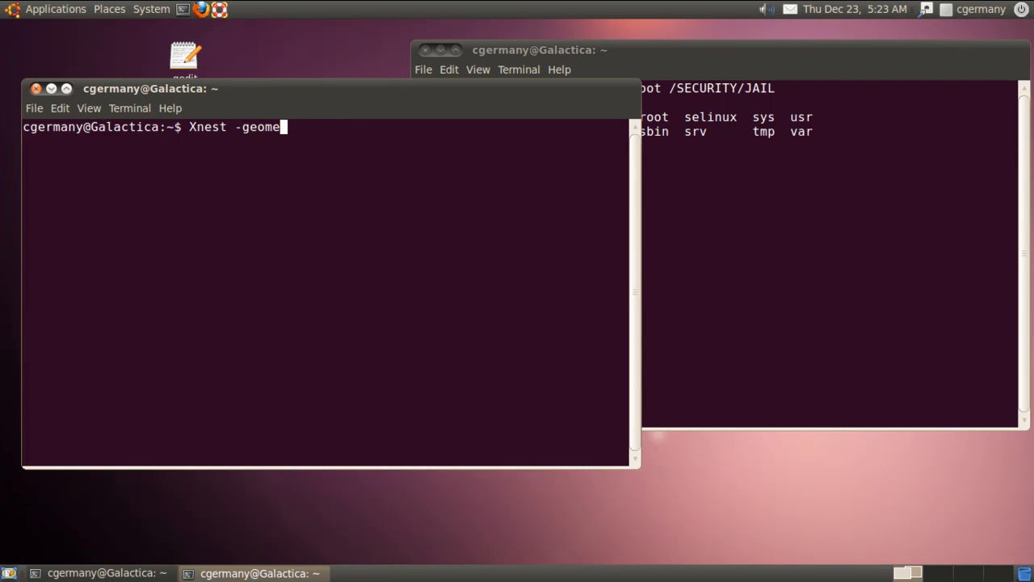
text(try)
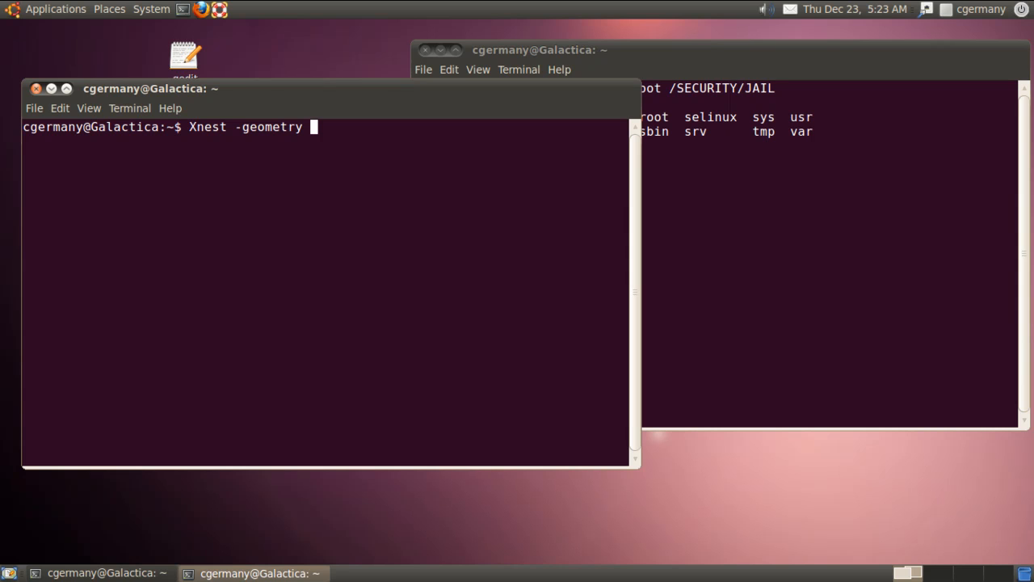
text(800)
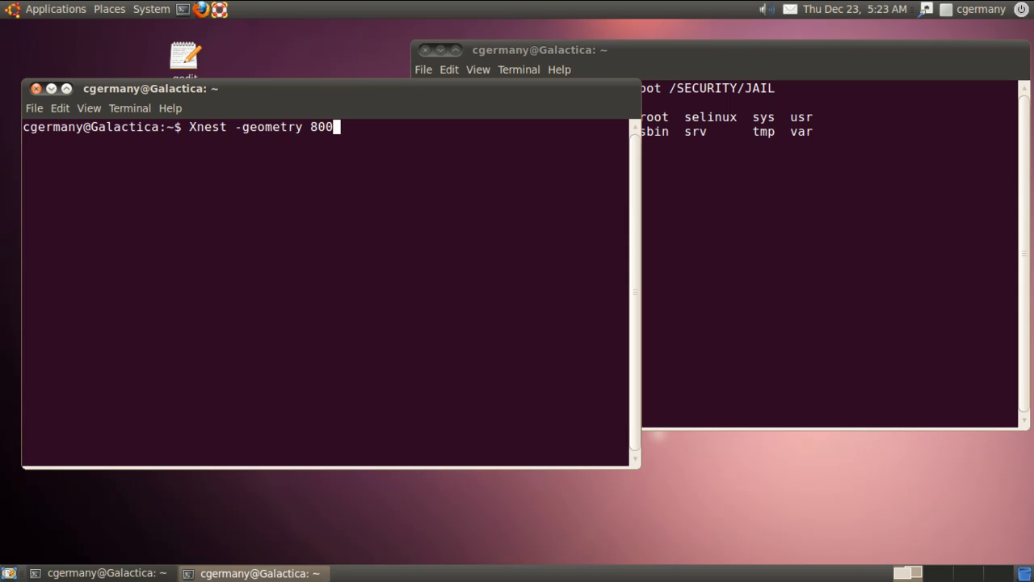
text(x60)
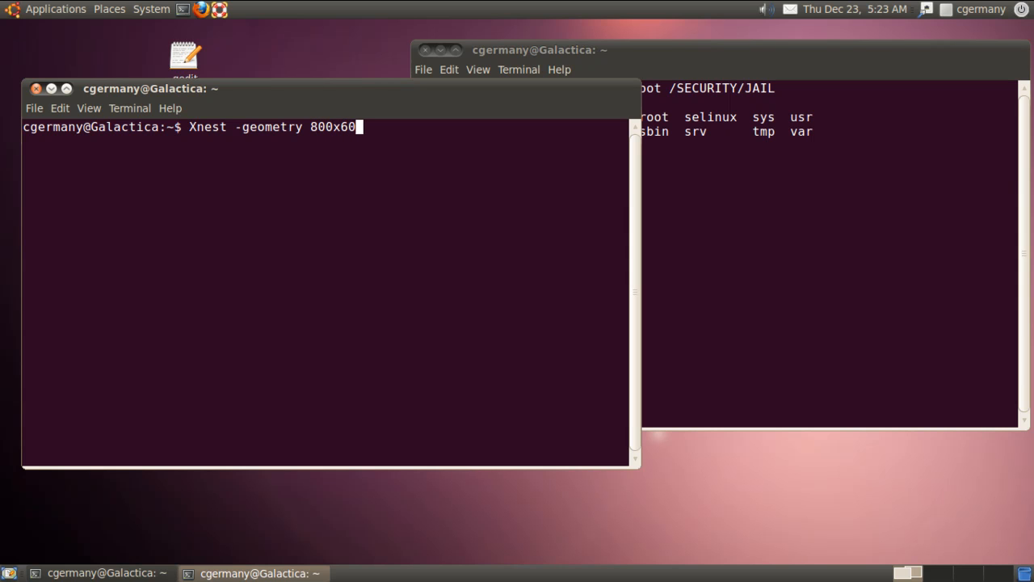
text(0+)
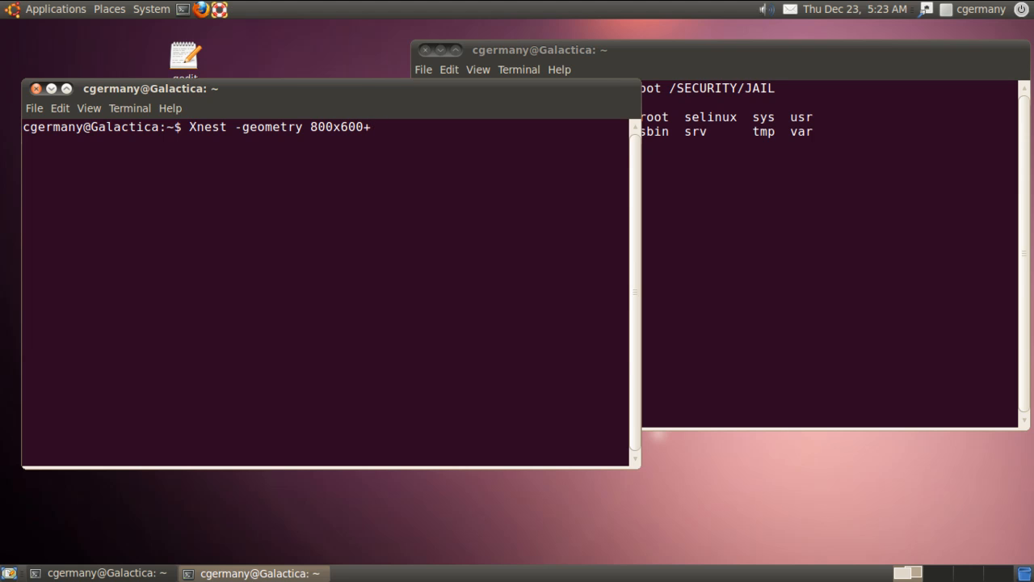
text(40)
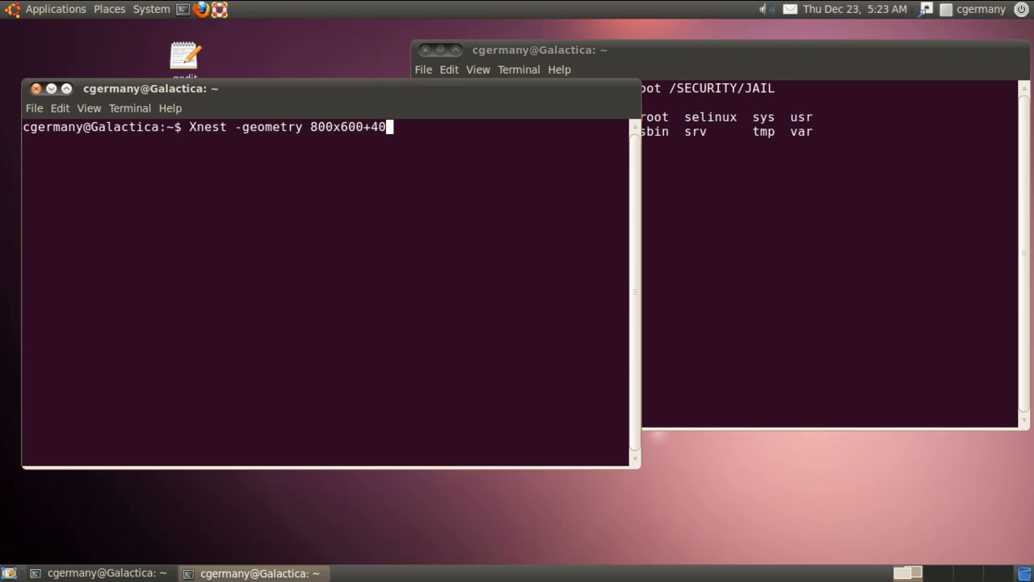
text(+40)
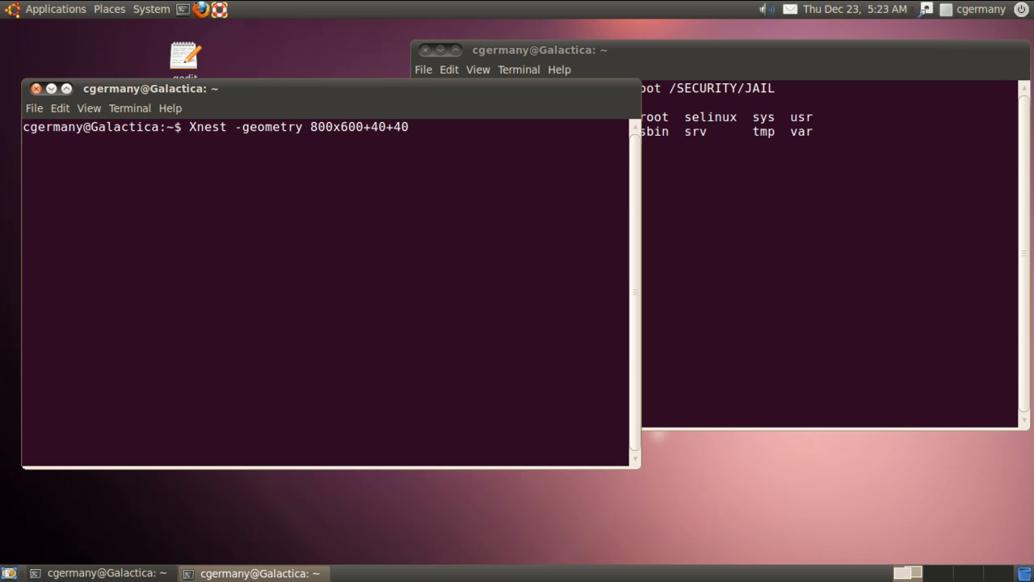
text(:)
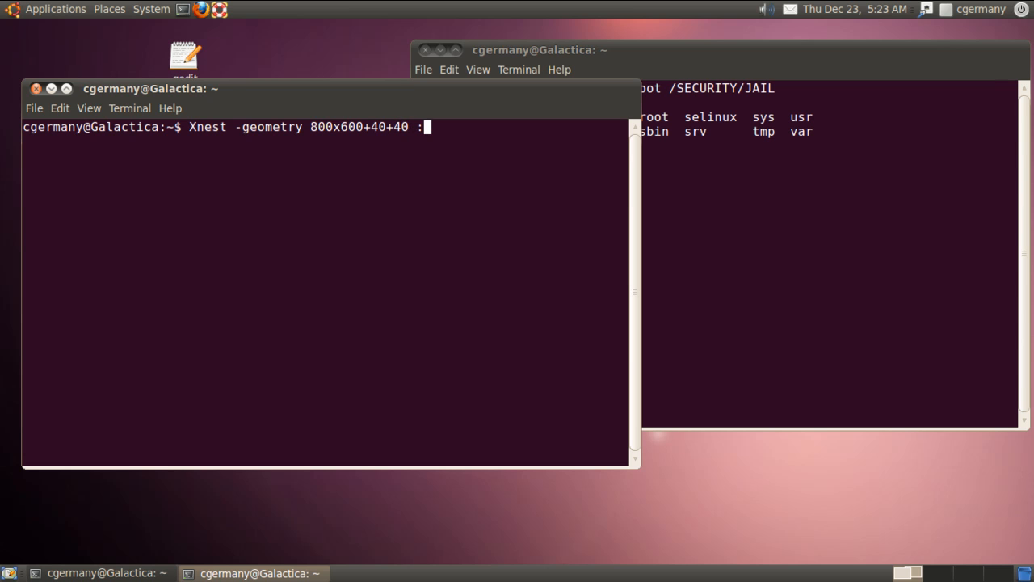
key(Return)
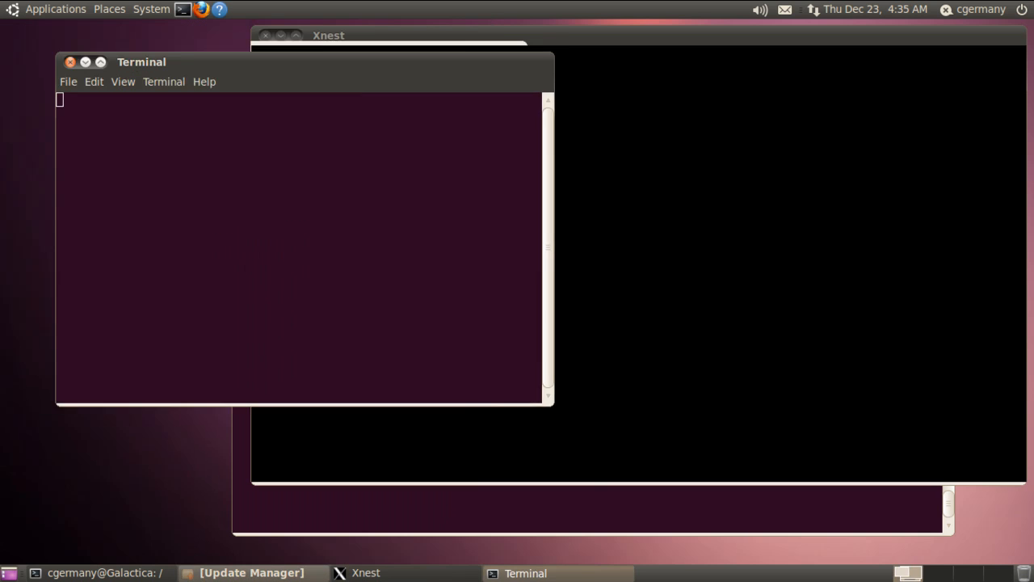
Adjust the new terminal's view, then enter sudo chroot /SECURITY/JAIL
click(217, 131)
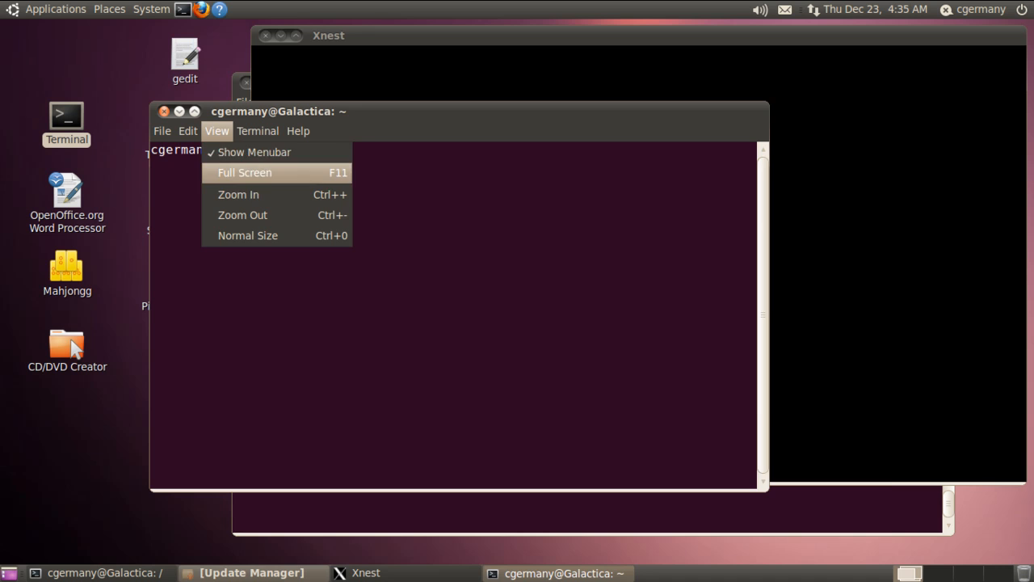
click(246, 172)
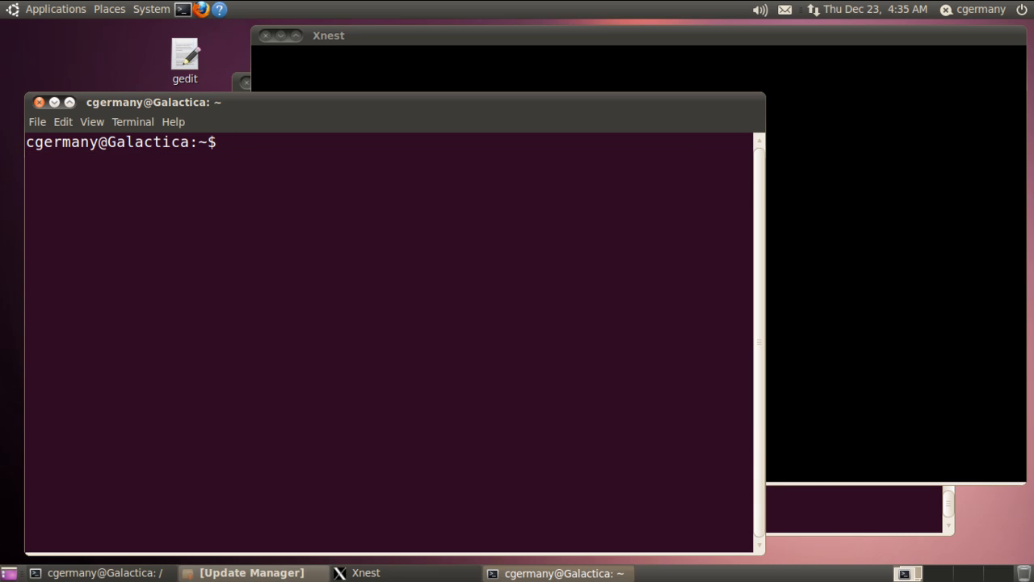
text(sudo)
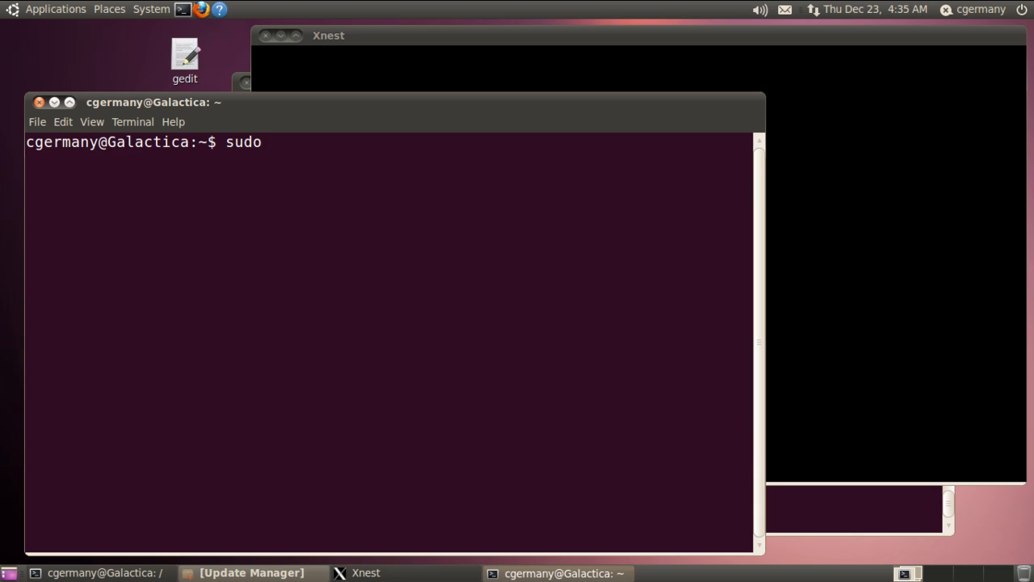
text(chroot)
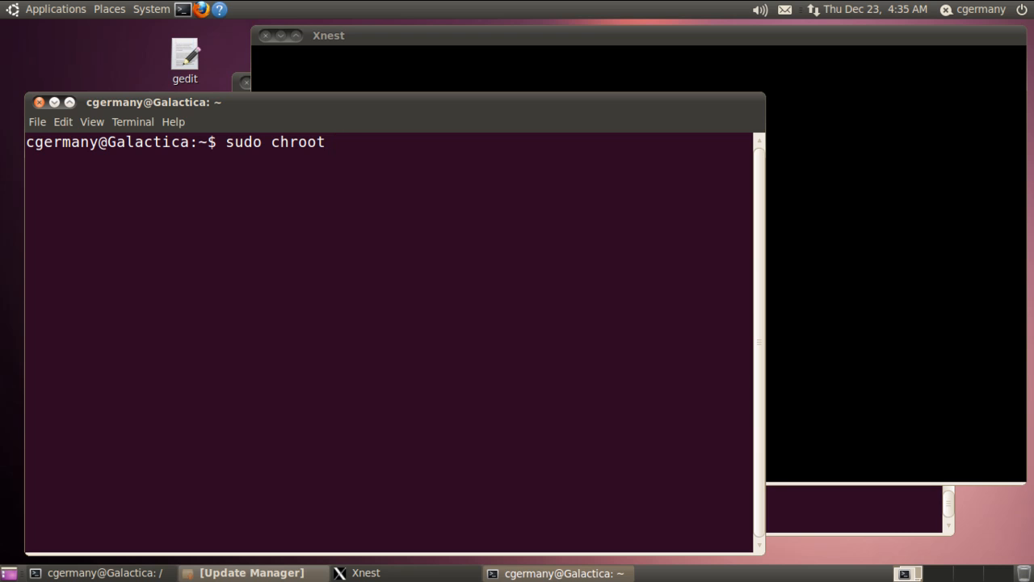
text(/SE)
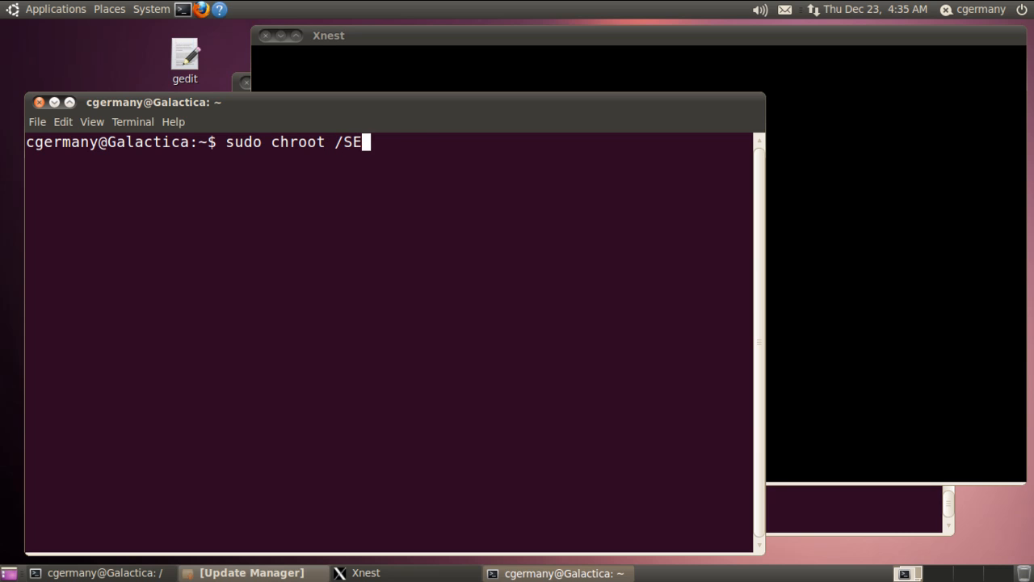
text(CURITY/JAIL)
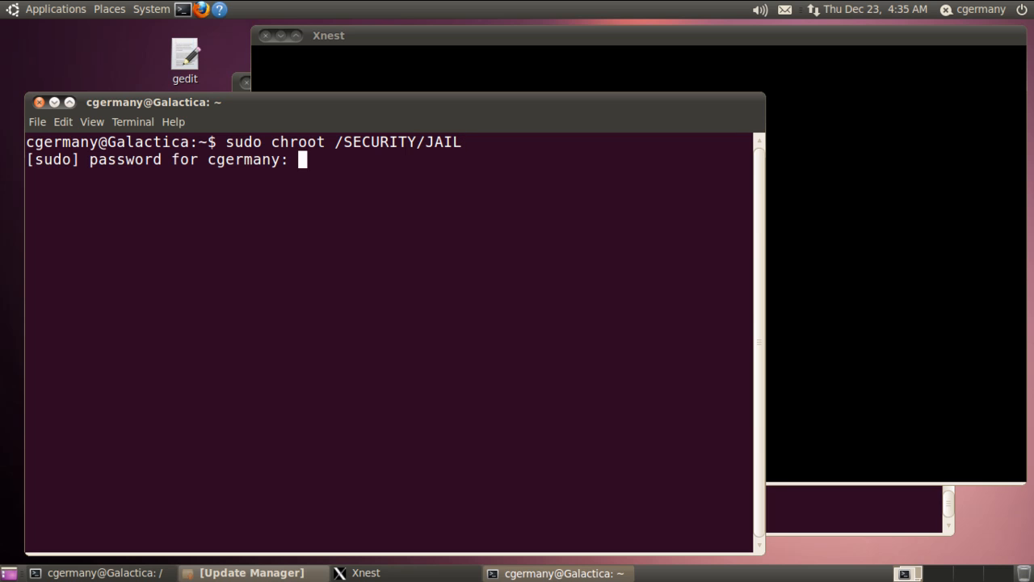
Submit the sudo password, then export DISPLAY=127.0.0.1:1 in the jail's root shell
key(Return)
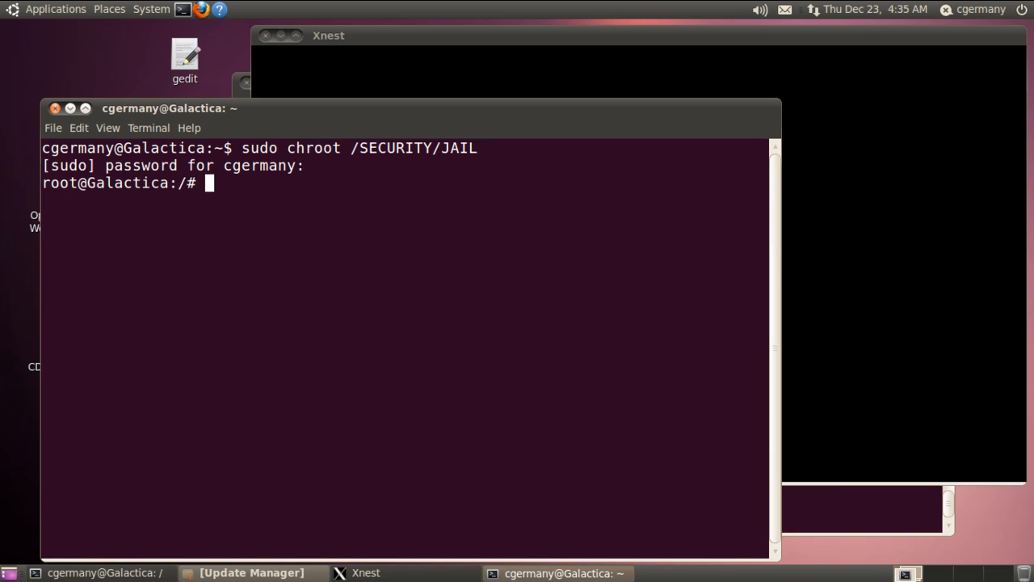
text(e)
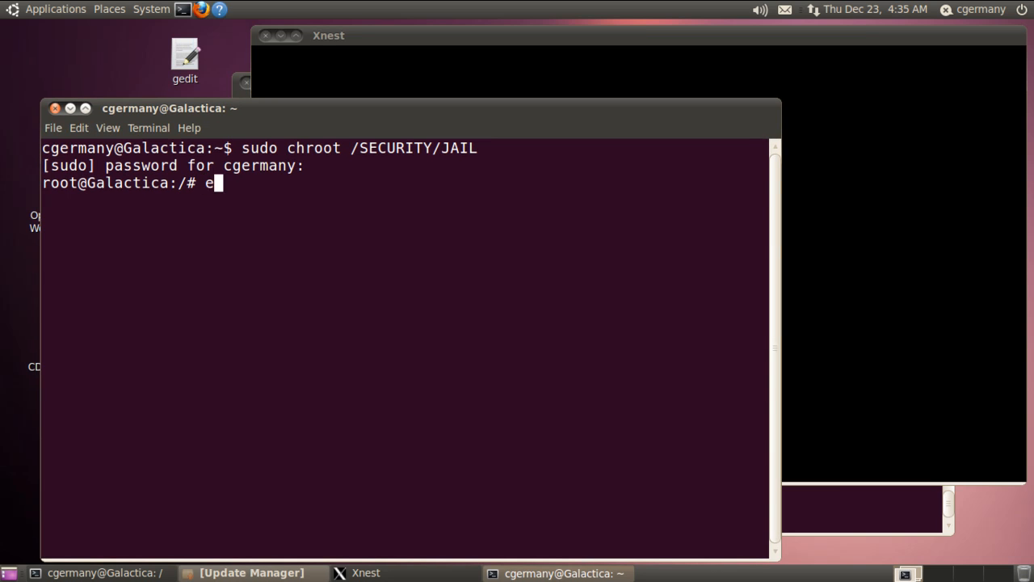
text(xport DISP)
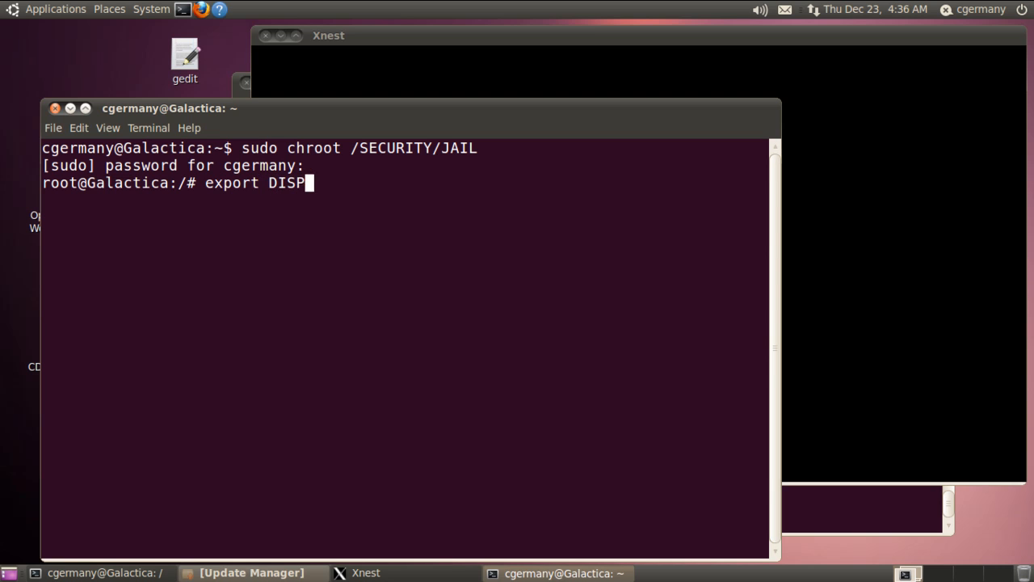
text(LAY)
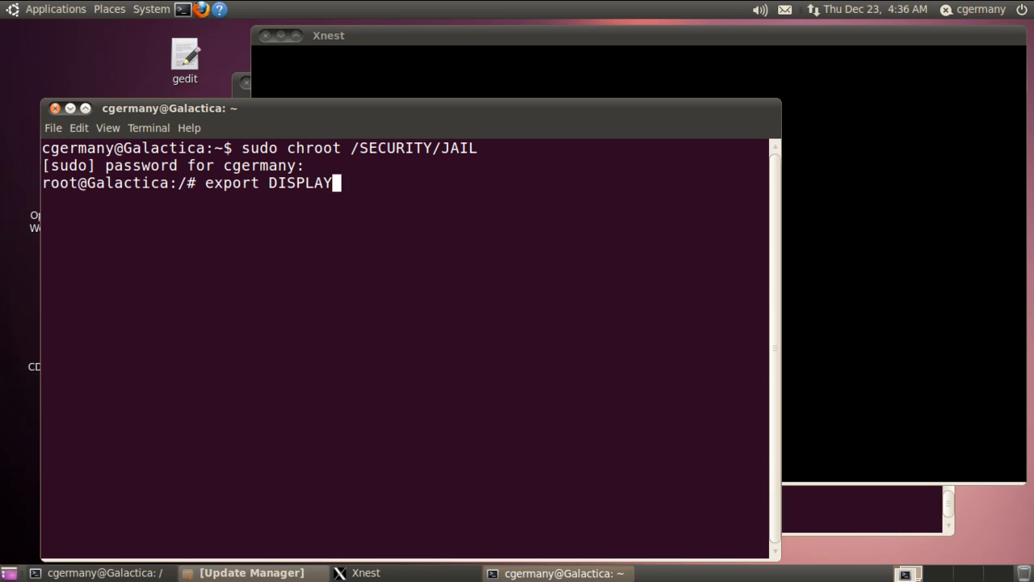
text(=1)
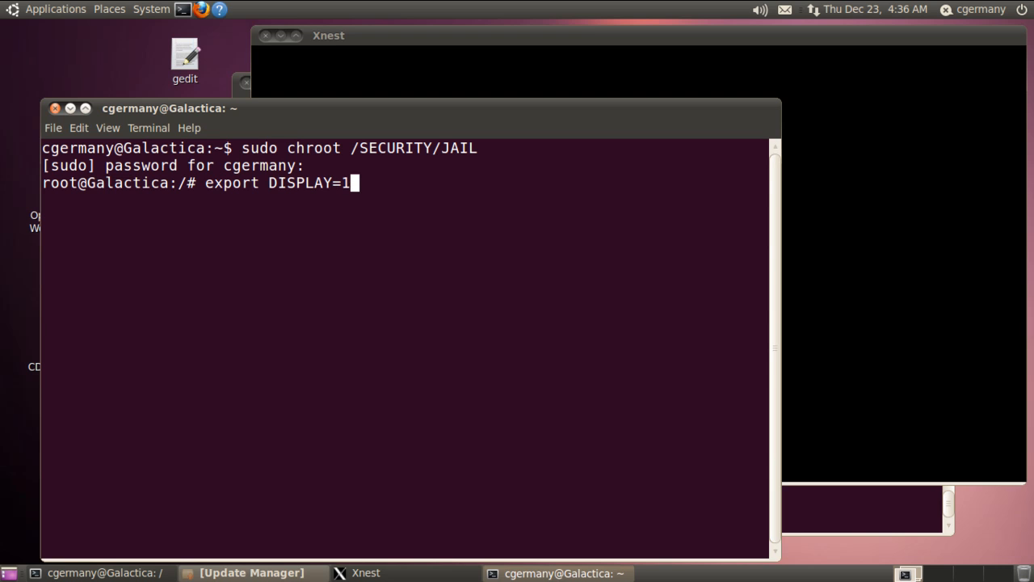
text(27.0.0)
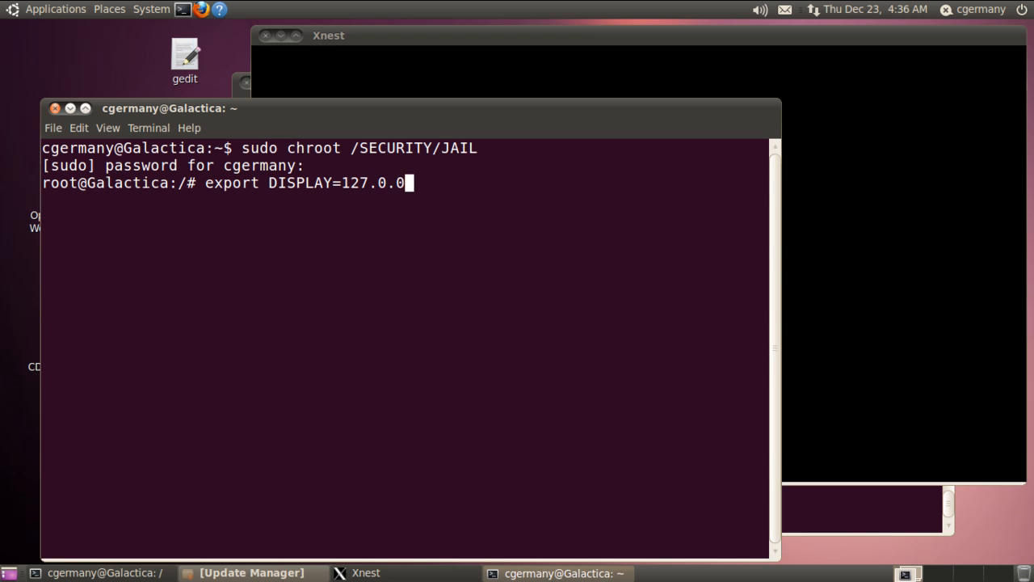
text(1)
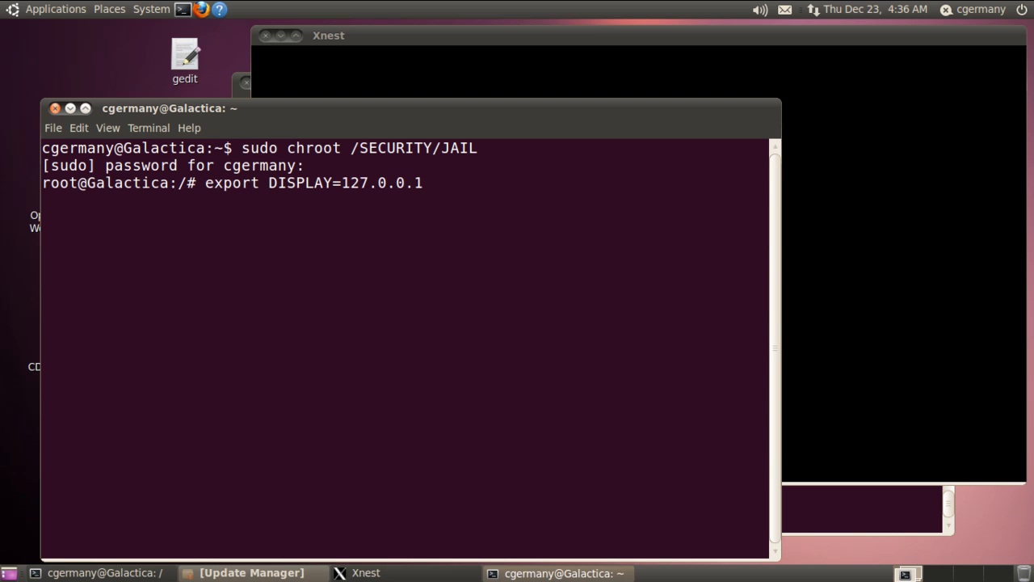
text(:1)
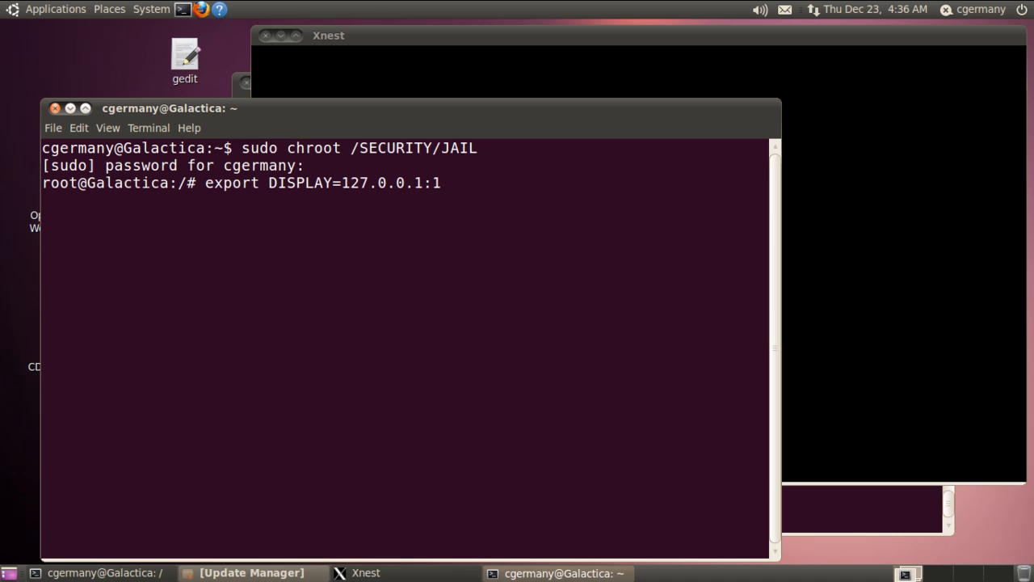
key(Return)
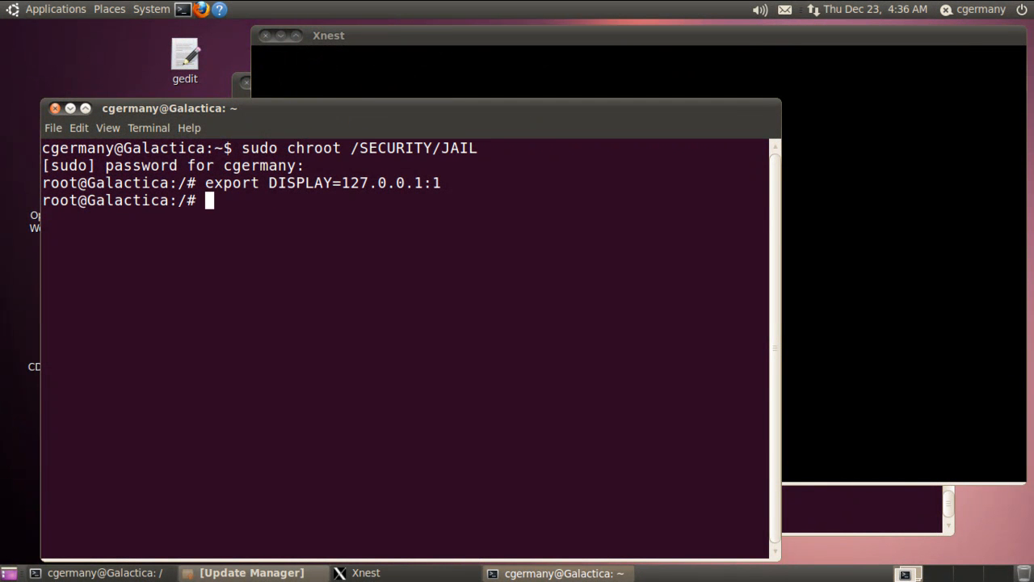
Run metacity & so the window manager starts in the background inside the jail
text(metacity)
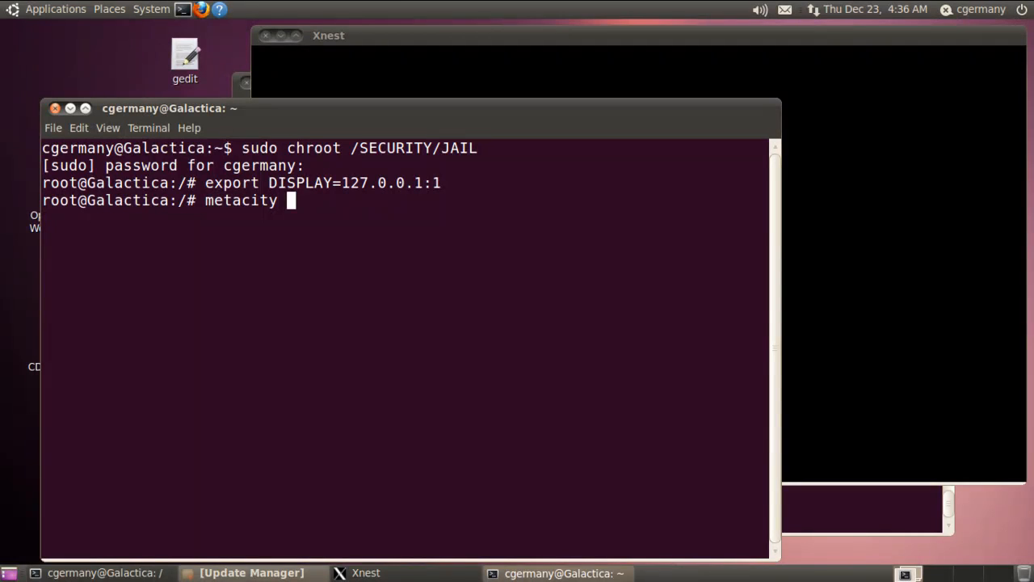
text(&)
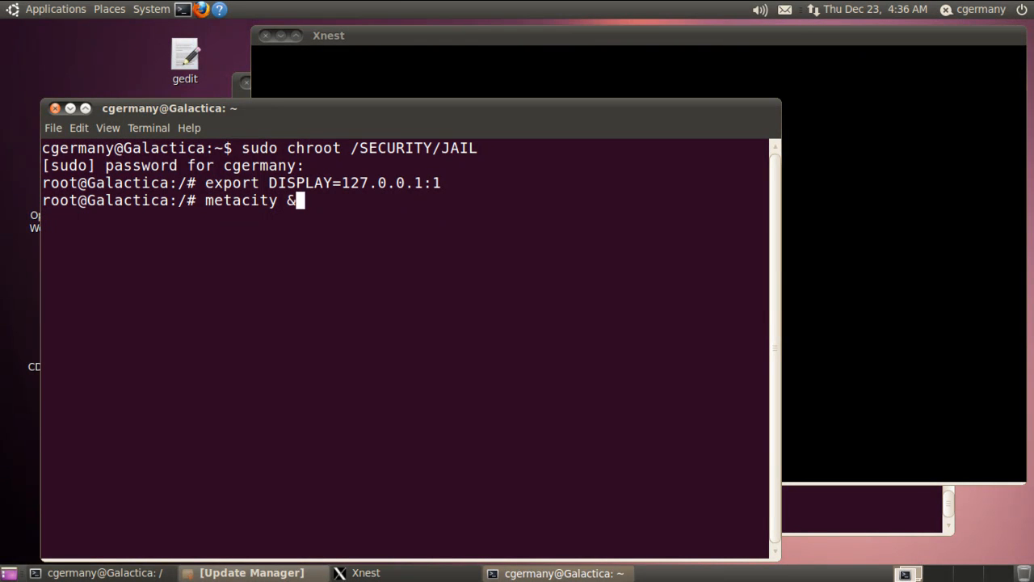
key(Return)
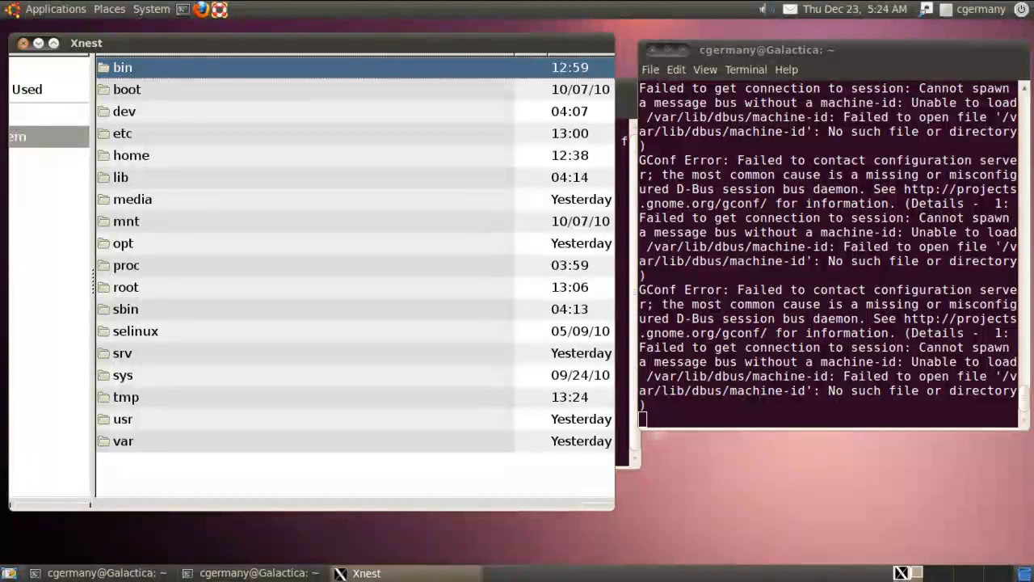
Select the proc folder in the file dialog, close it, and clear the terminal
click(126, 265)
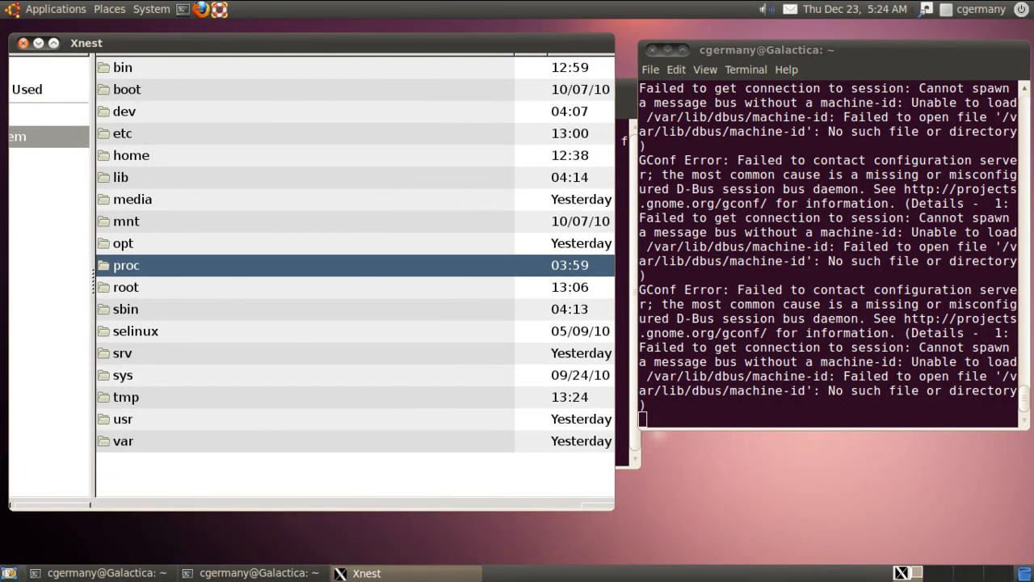
click(26, 65)
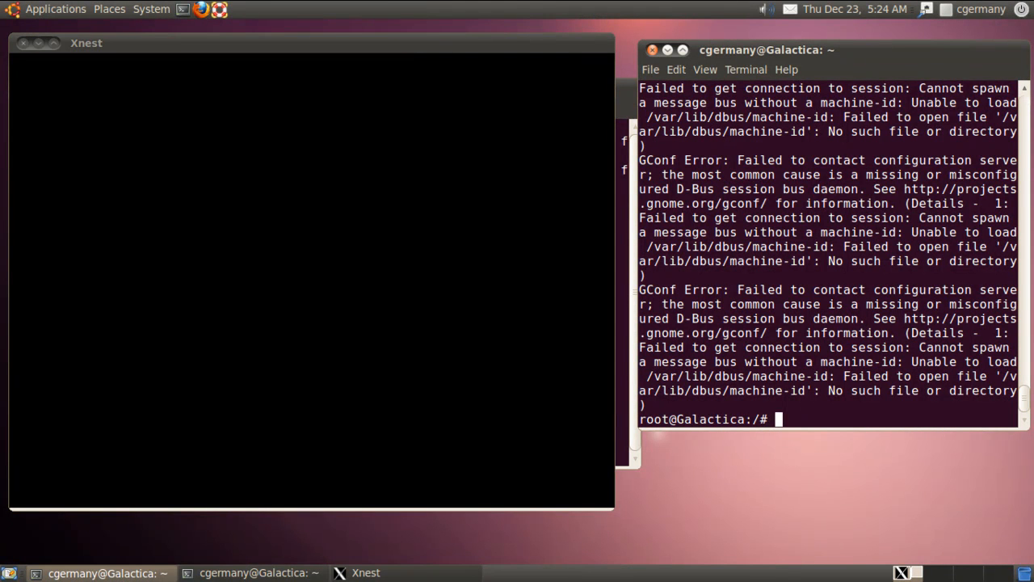
text(cler)
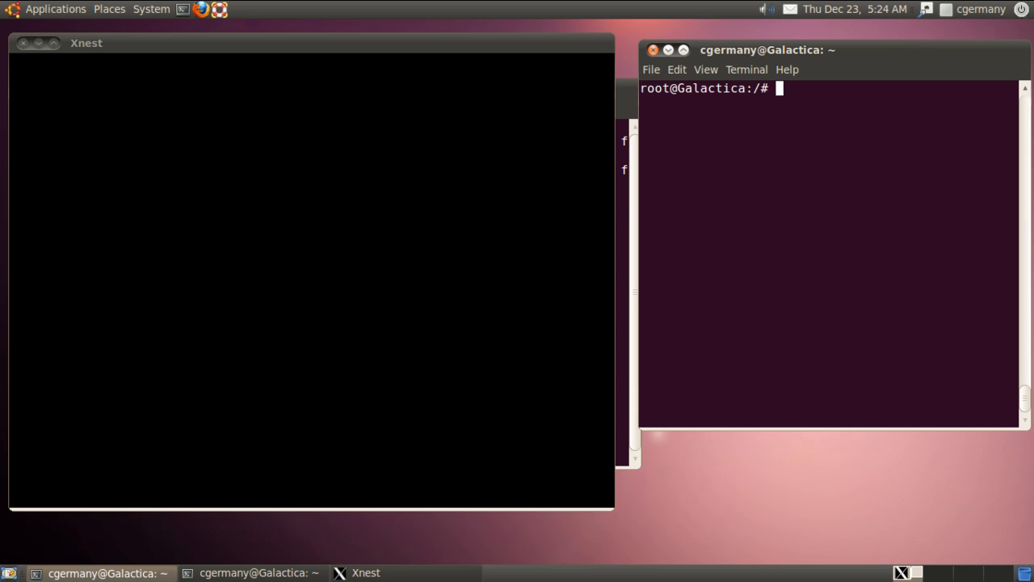
text(firefox)
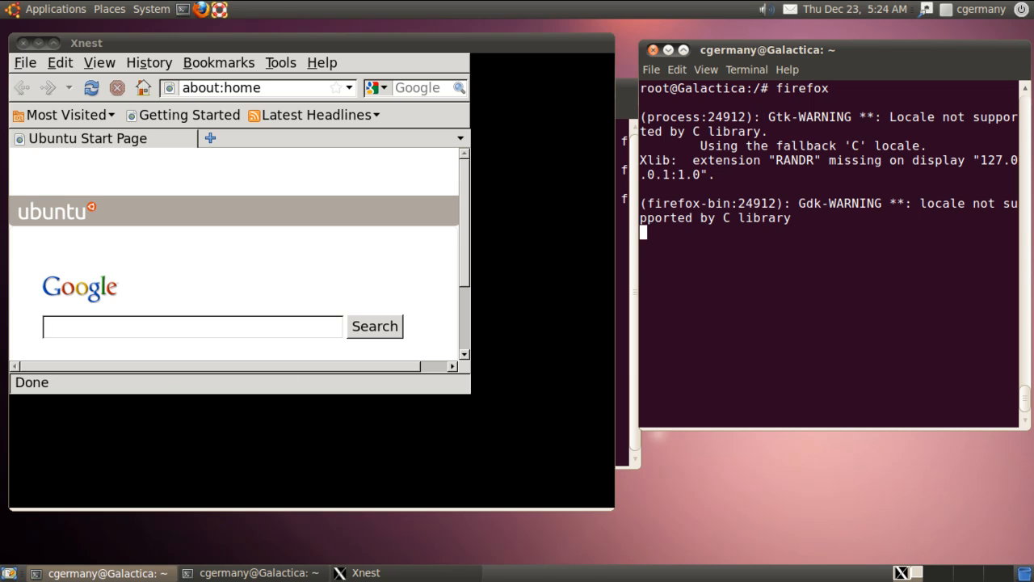
text(tra)
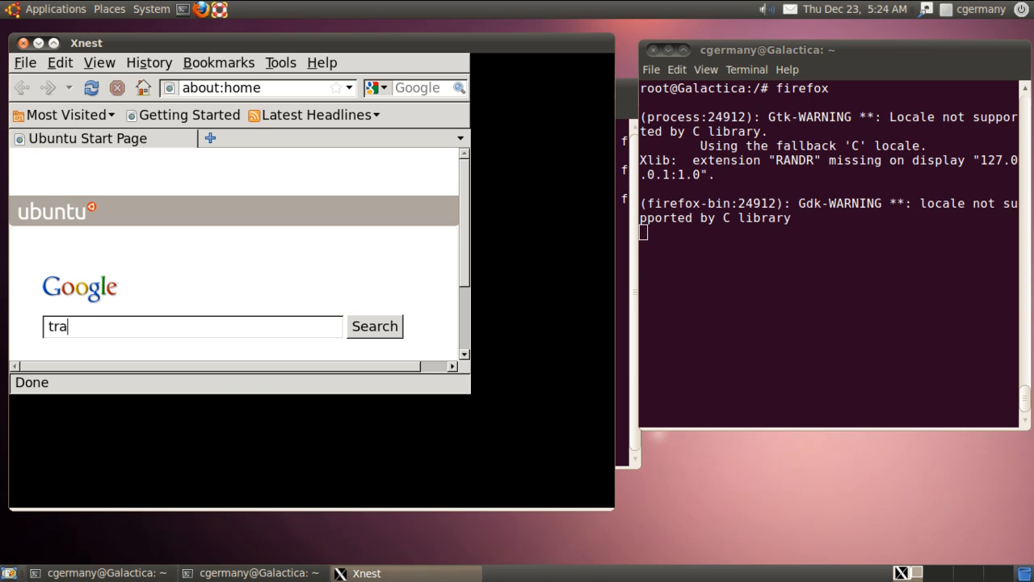
click(375, 327)
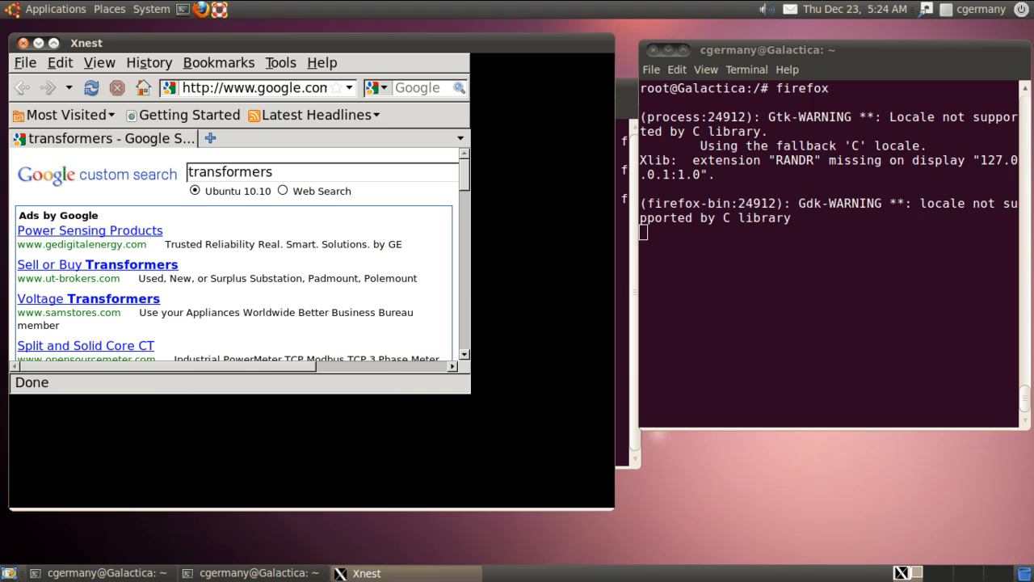
click(26, 61)
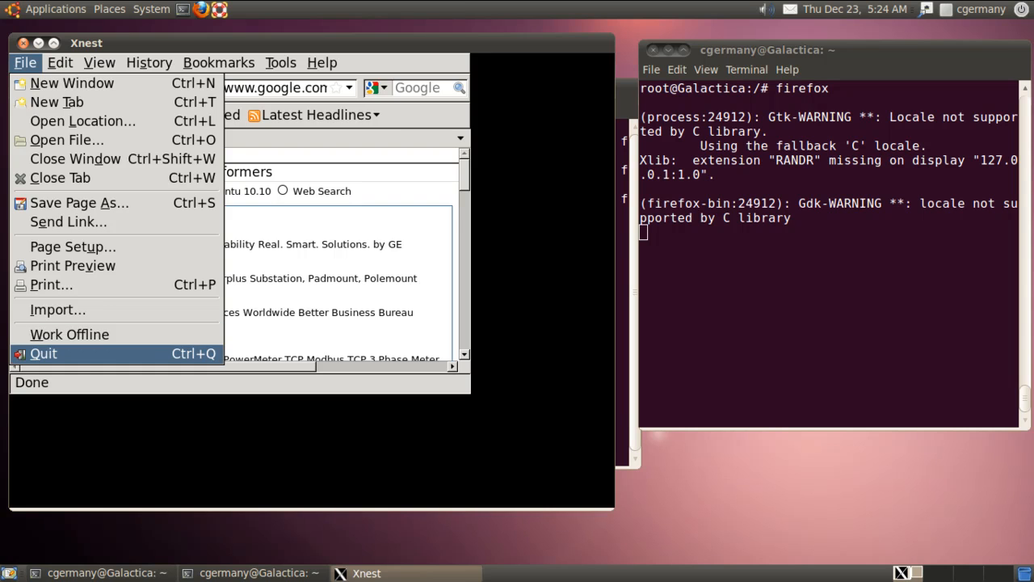
click(43, 353)
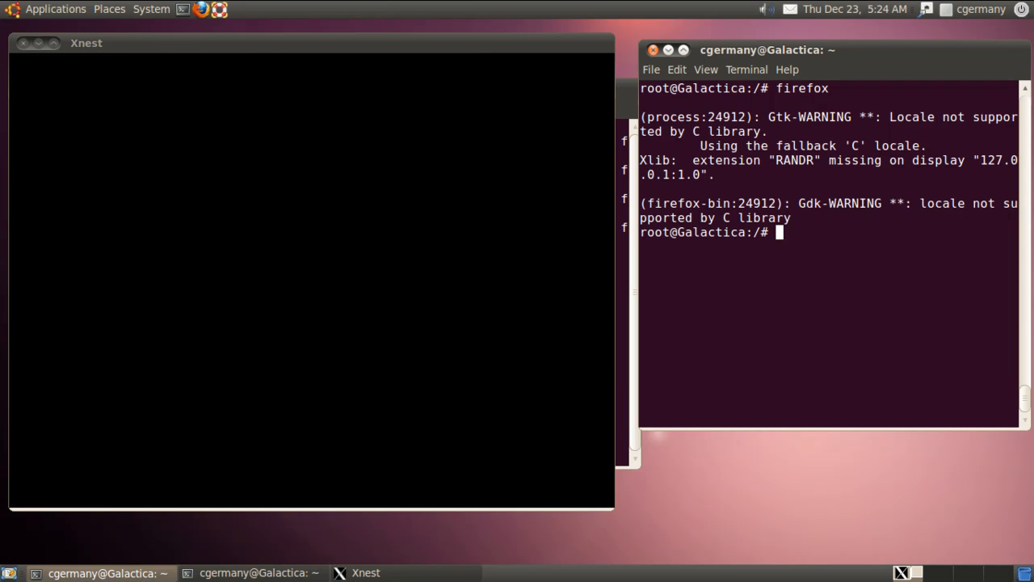
text(clear)
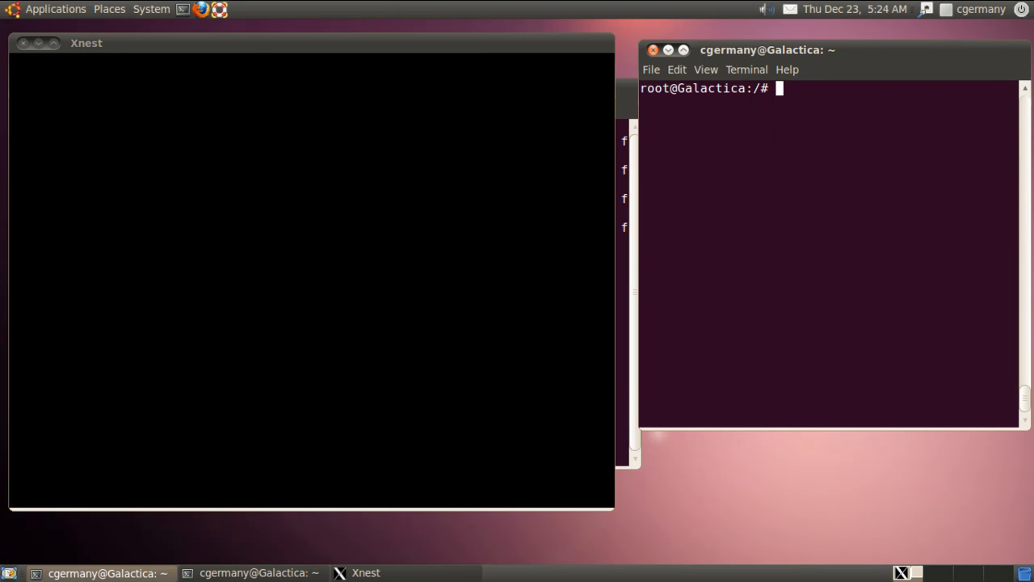